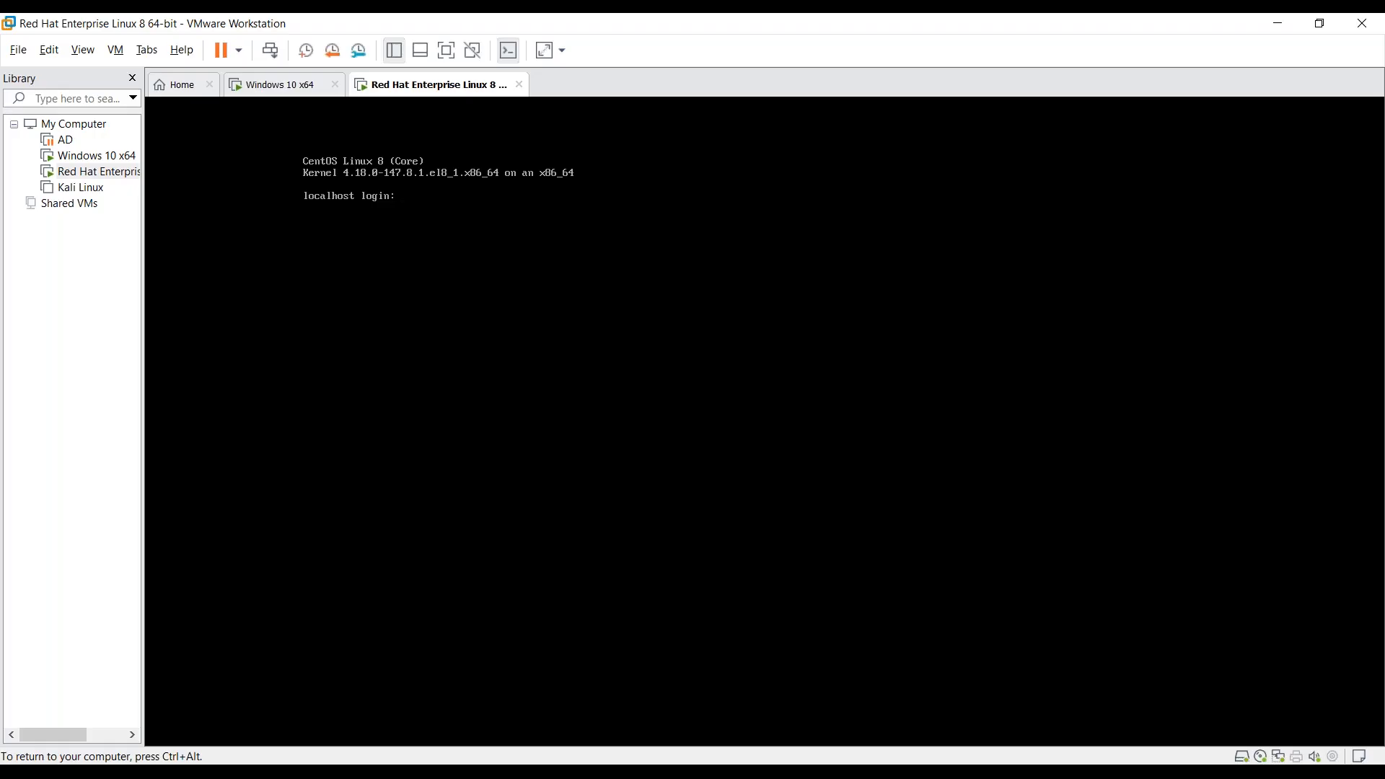
Log into the CentOS VM as root and list the /etc directory
type("root")
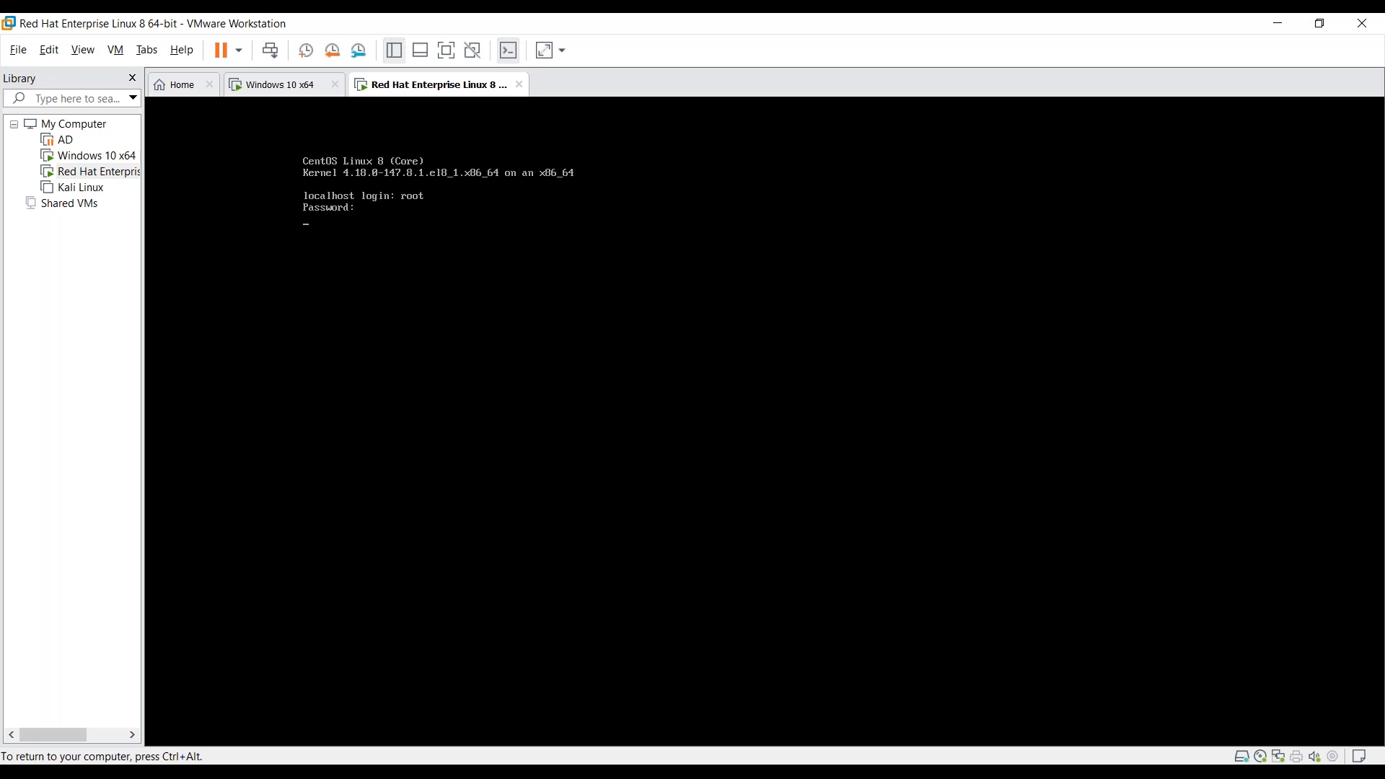
type("c")
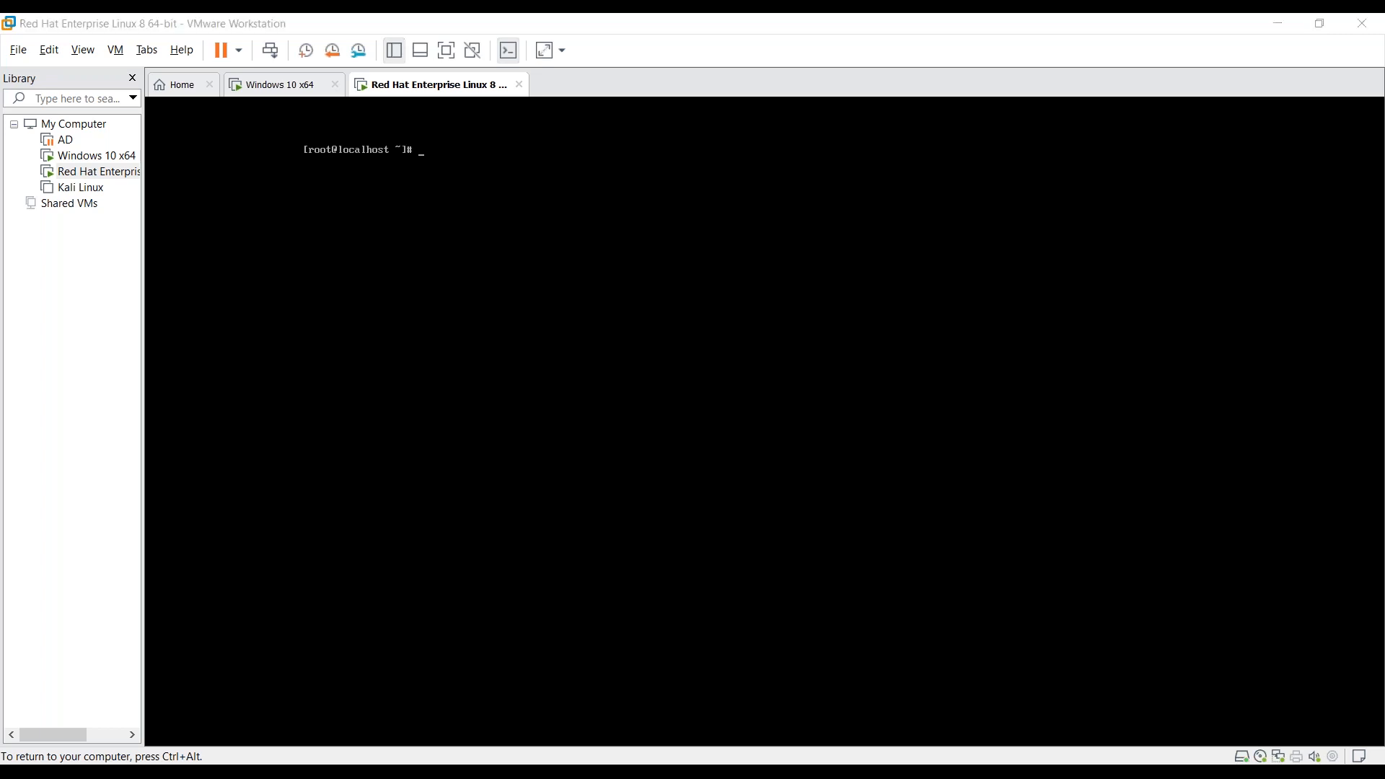
type("ls /etc")
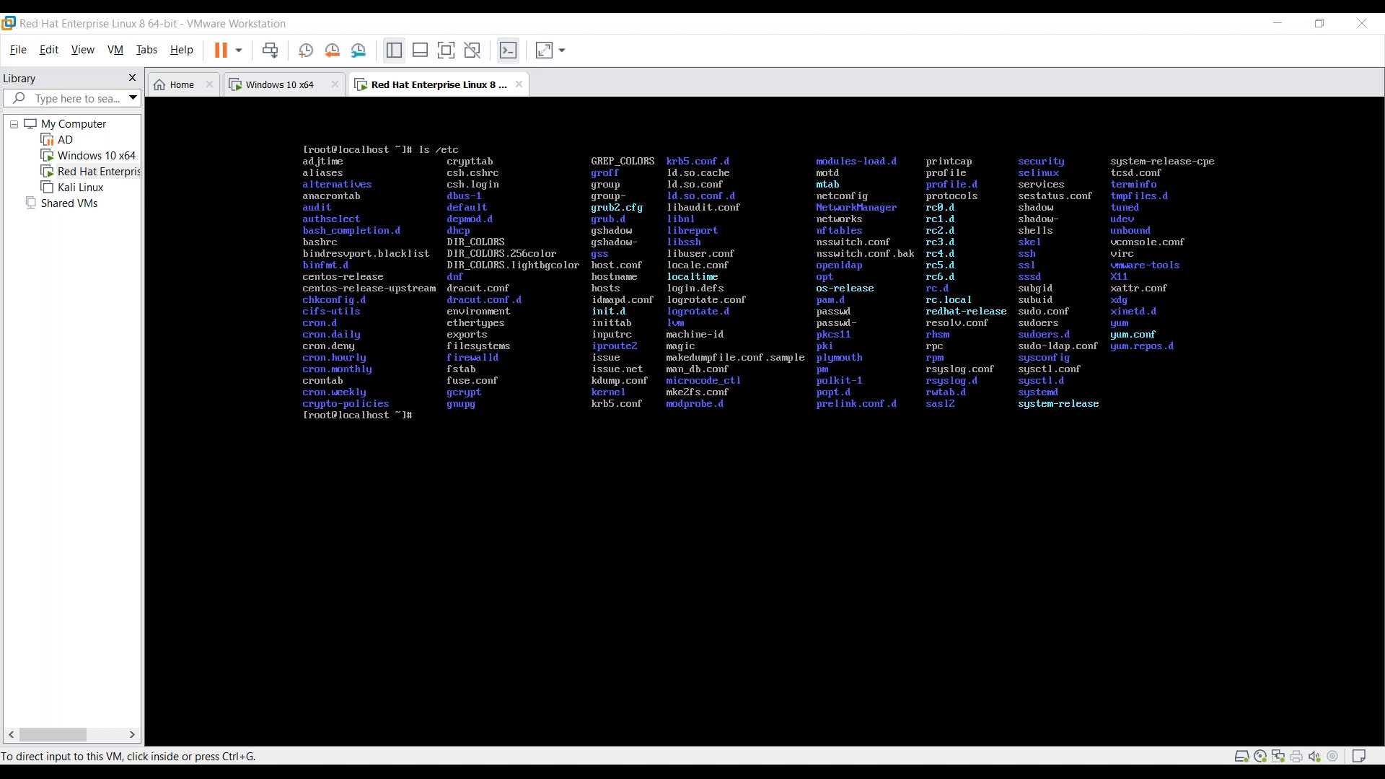
Save the directory listing into lsfiles with 'ls > lsfiles' and print it with cat
type("ls")
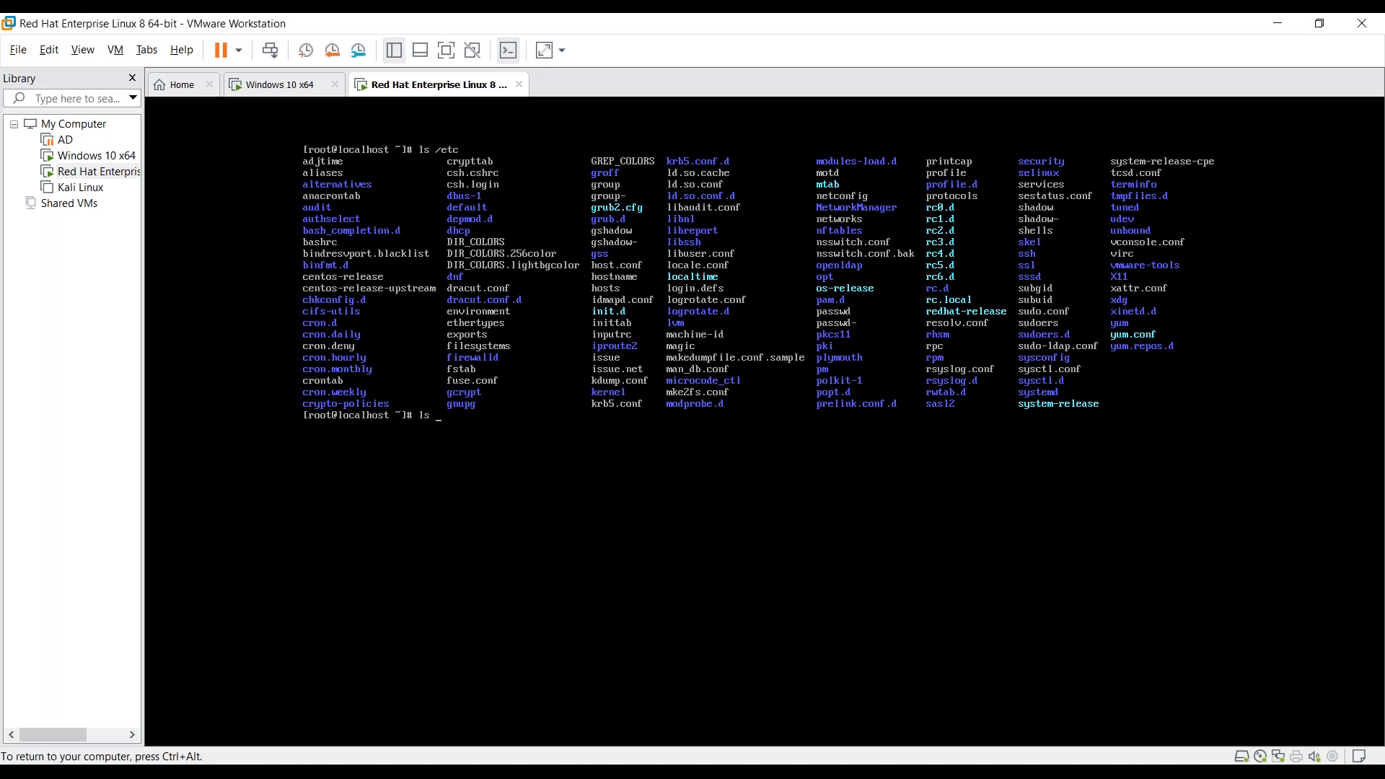
type(">")
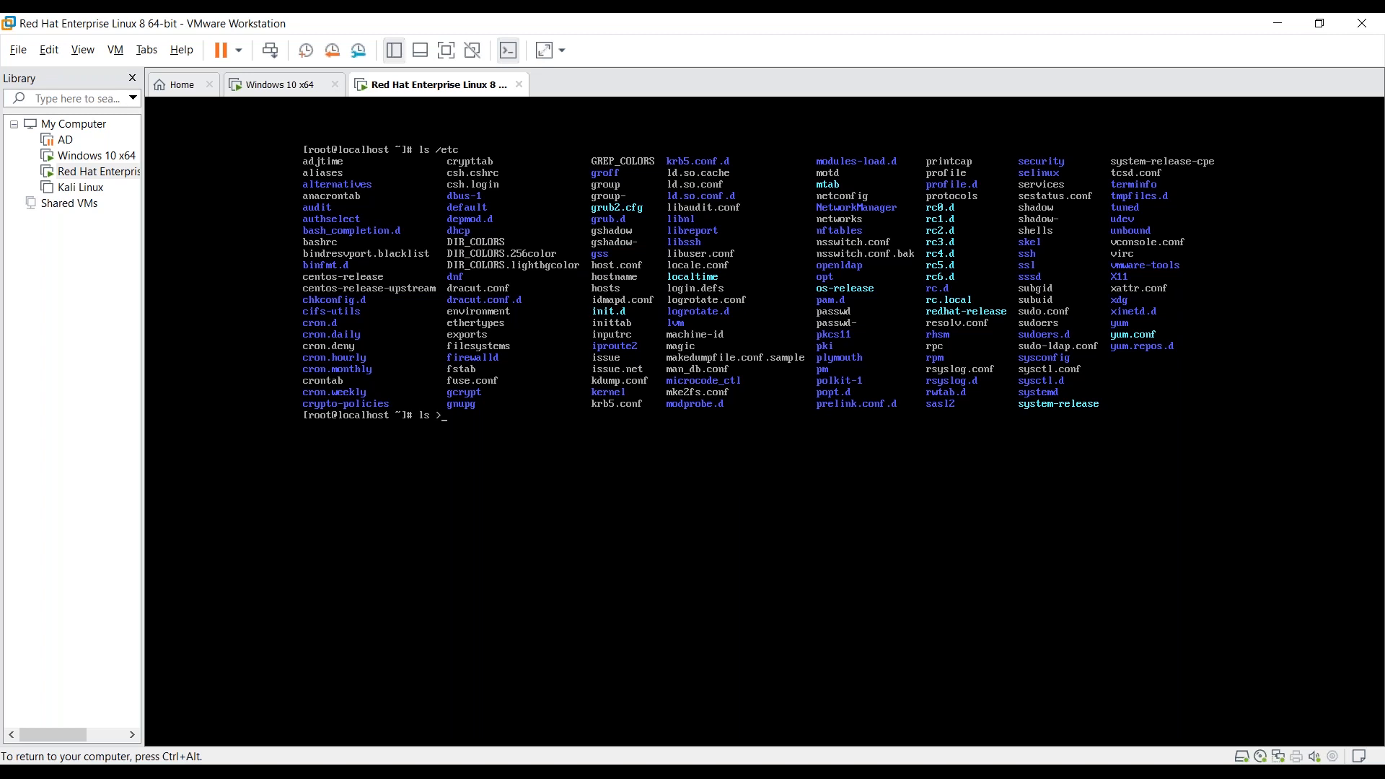
type("lsfiles")
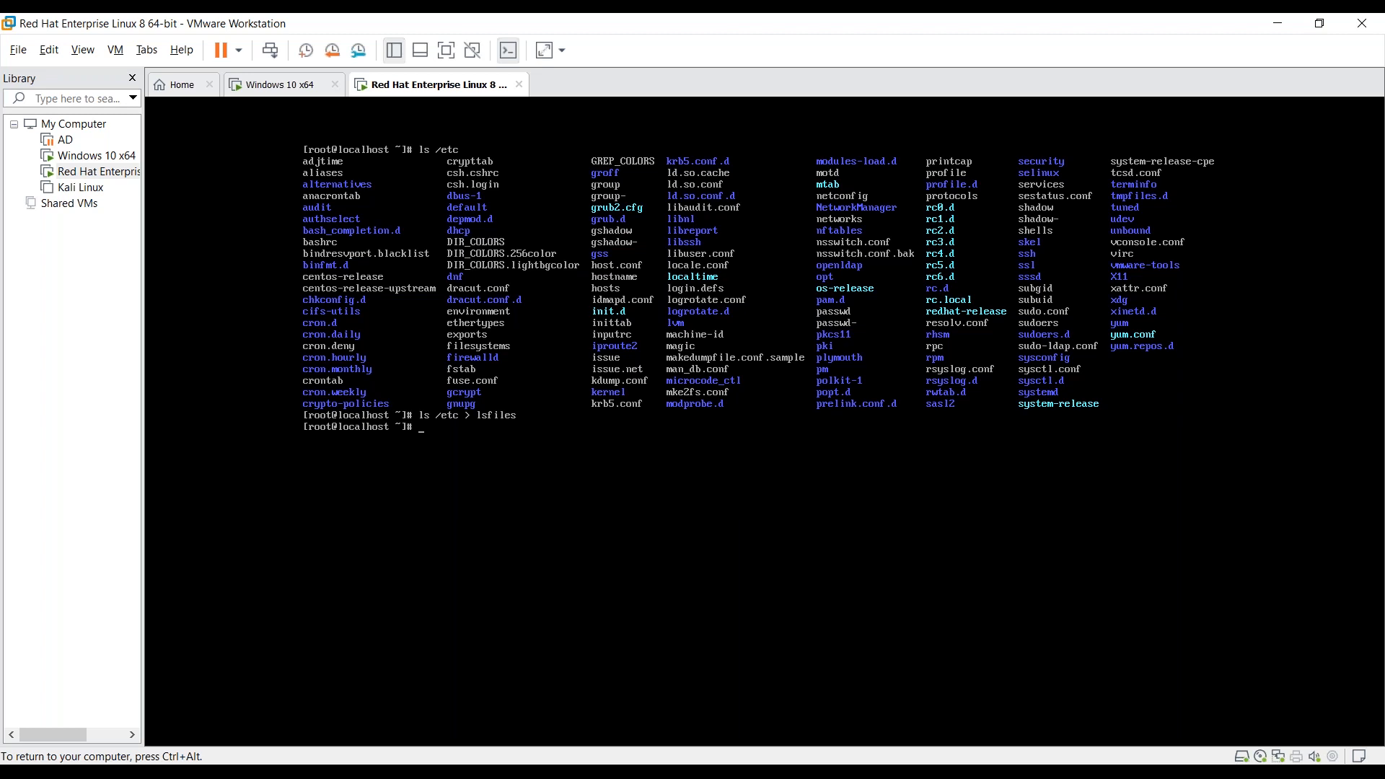
type("cat lsfi")
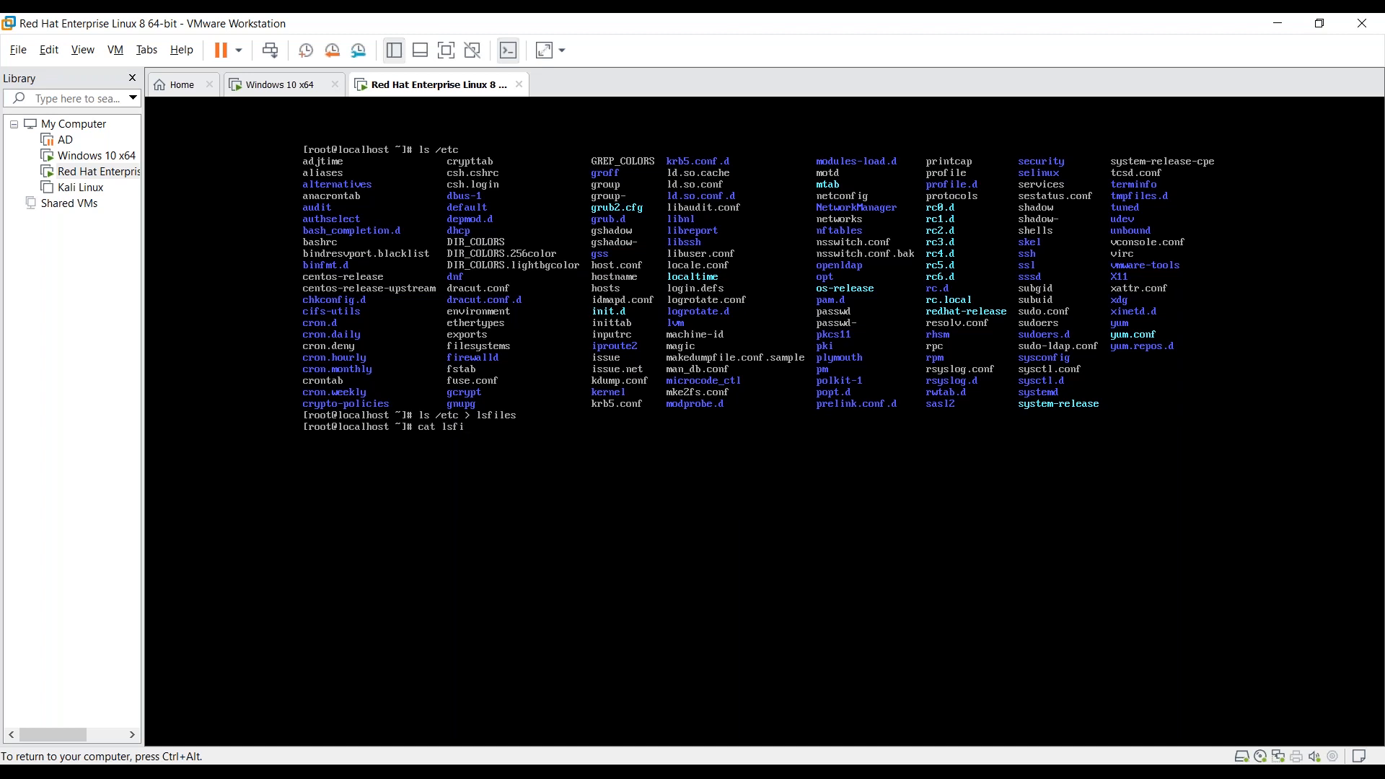
key("Return")
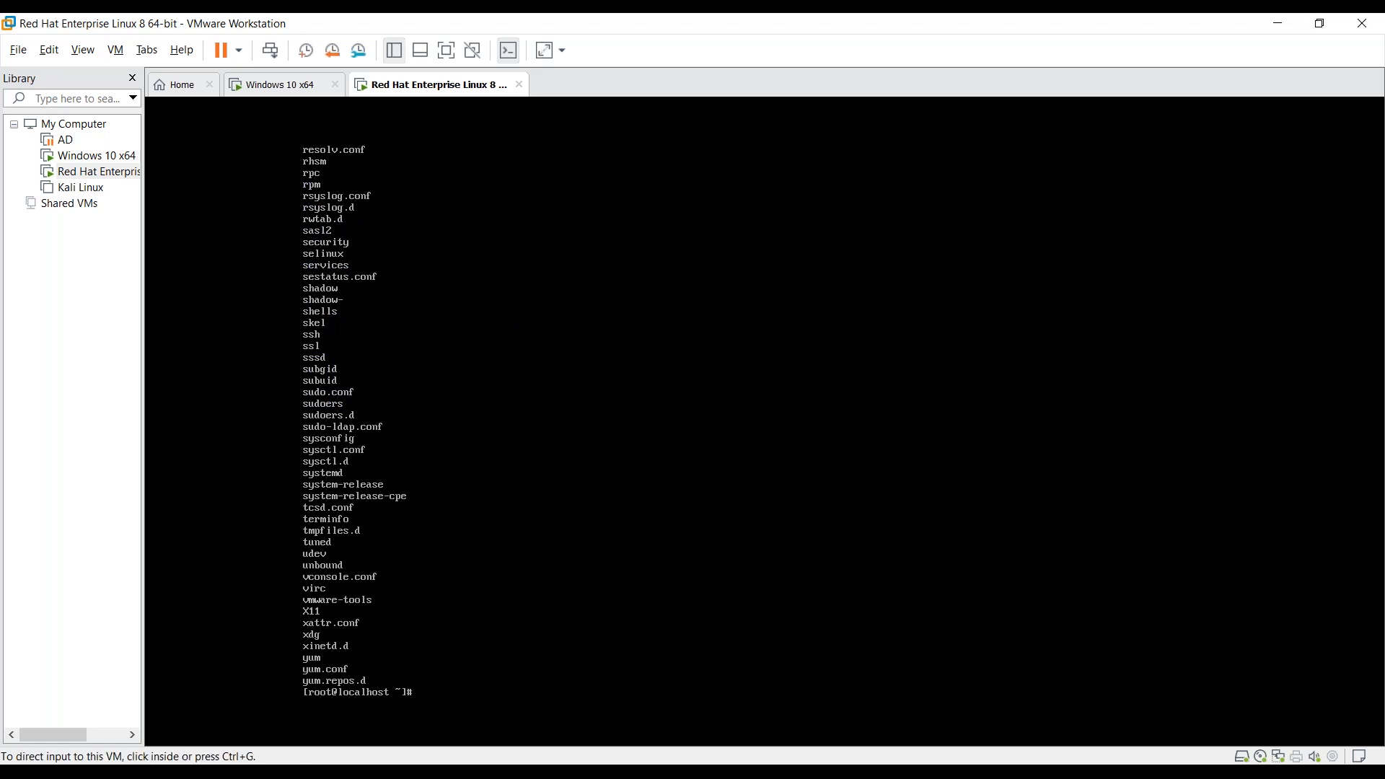
List logged-in users with who, then begin redirecting who output to a file
type("who")
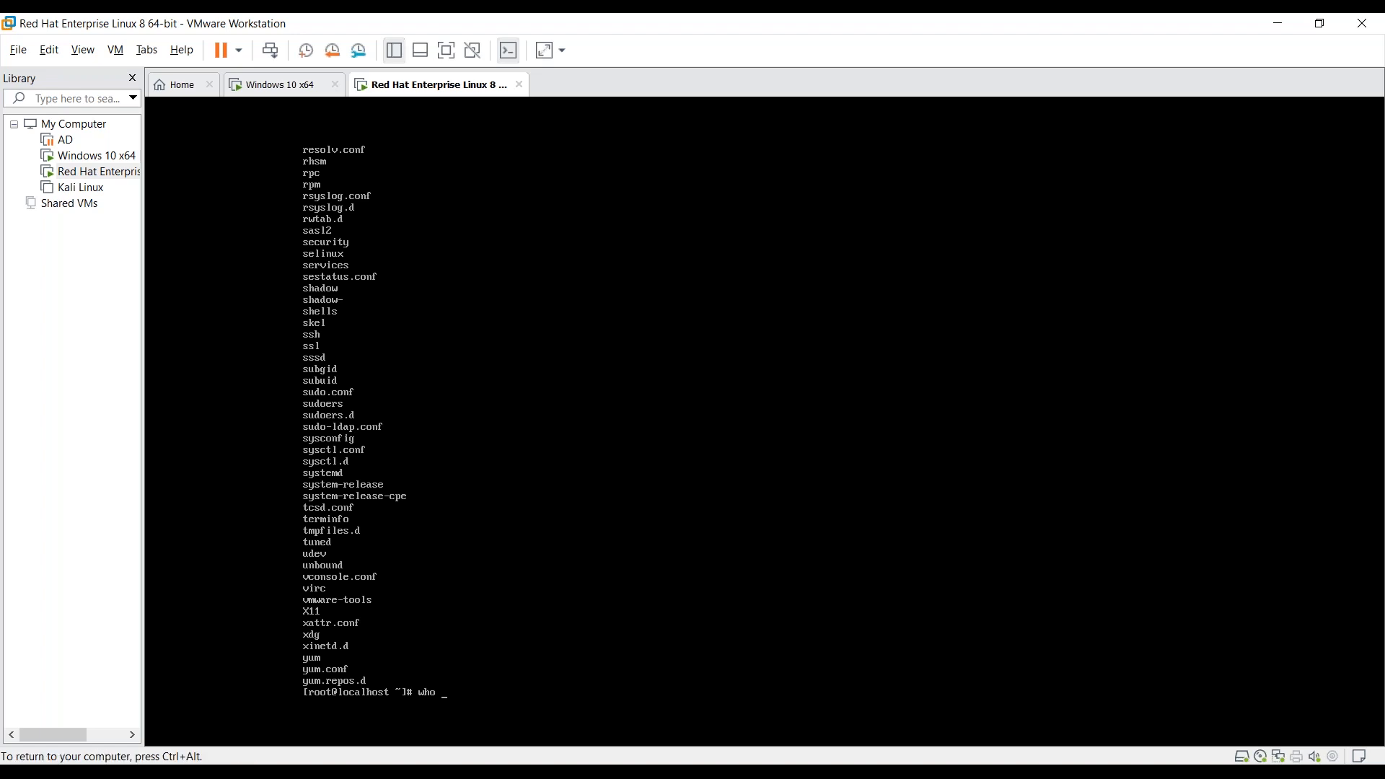
key("Return")
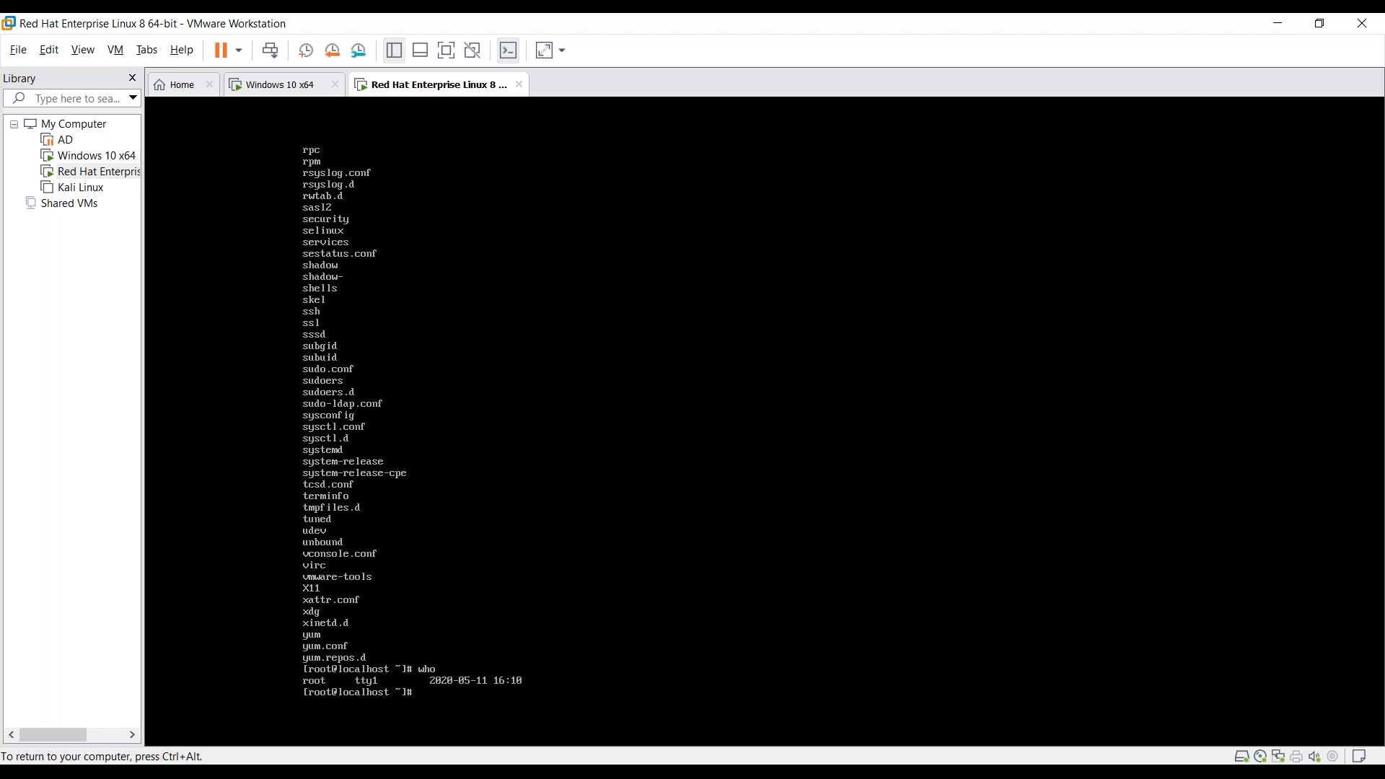
type("who")
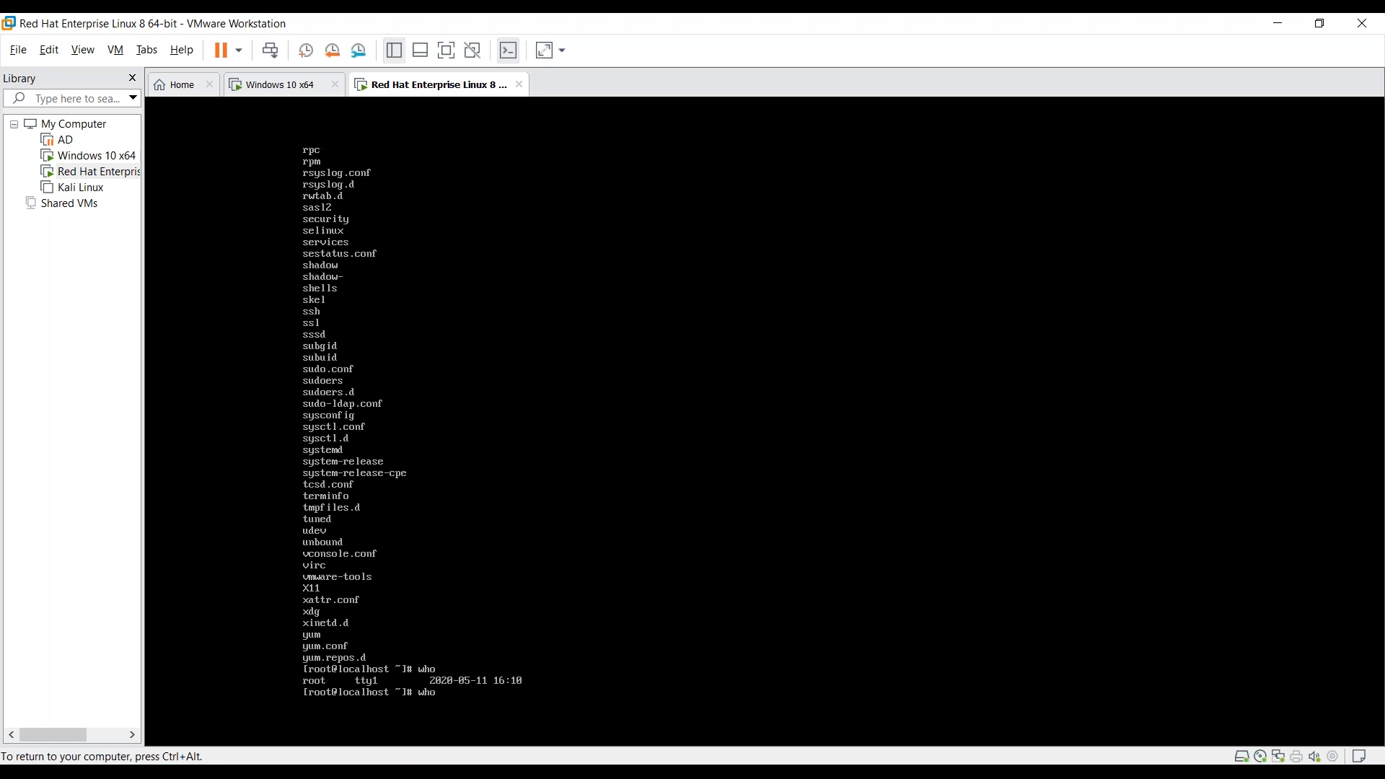
type(">")
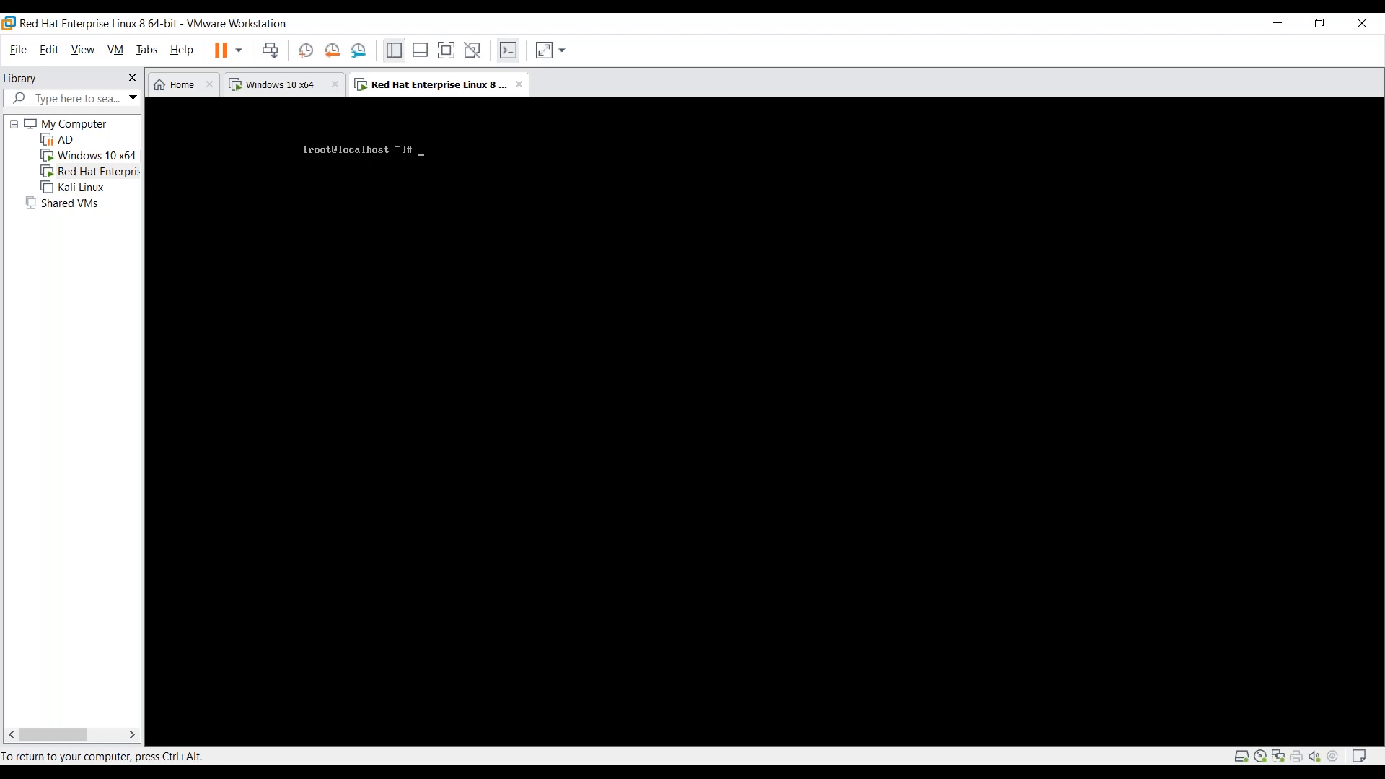
Overwrite lsfiles with the who output using 'who > lsfiles'
type("who")
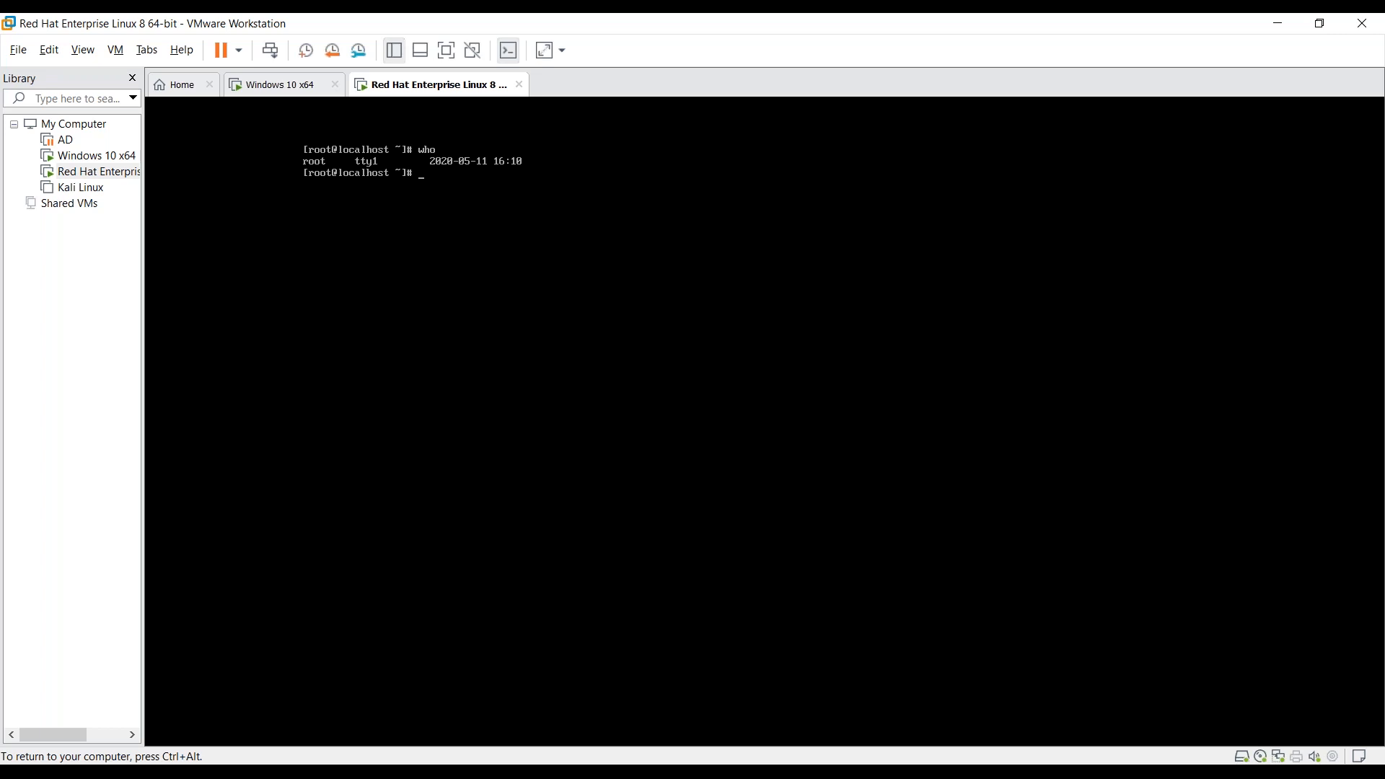
type("who")
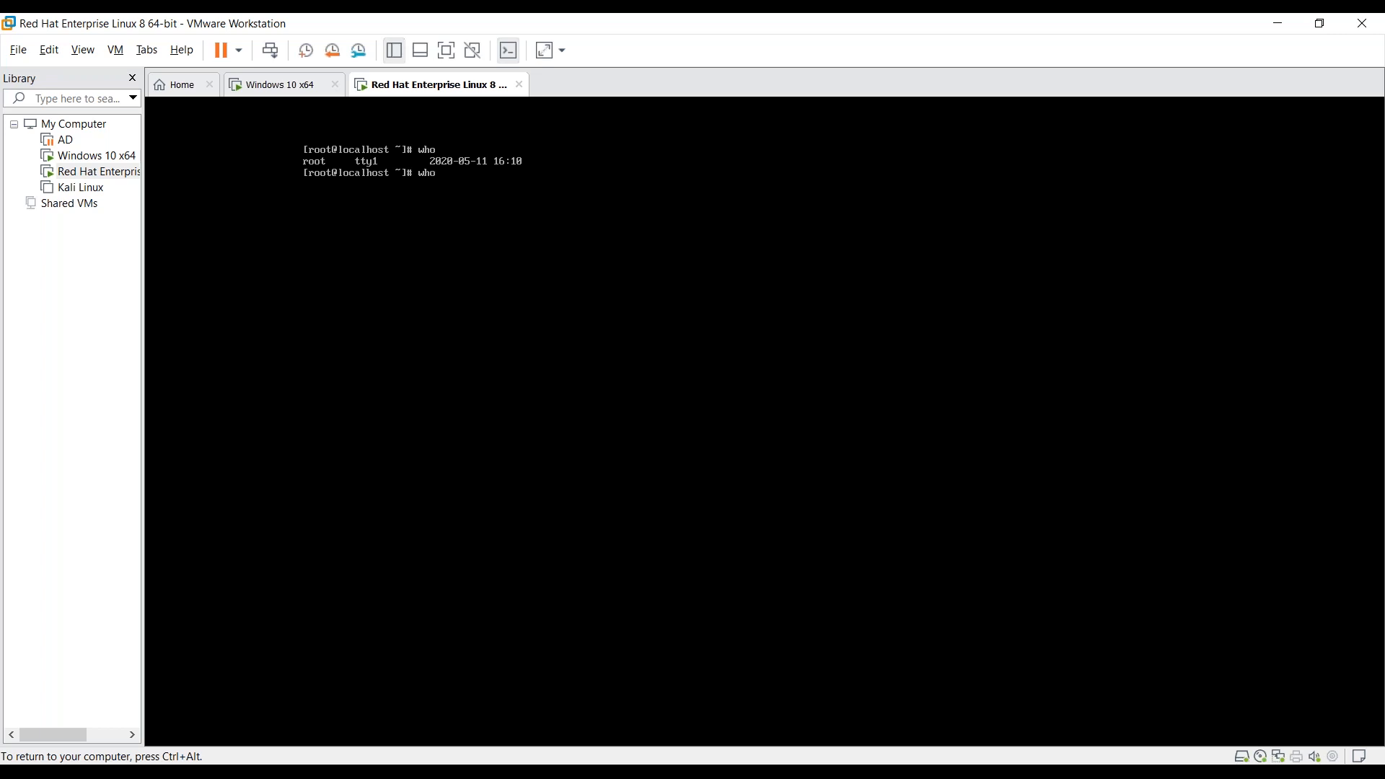
type(">")
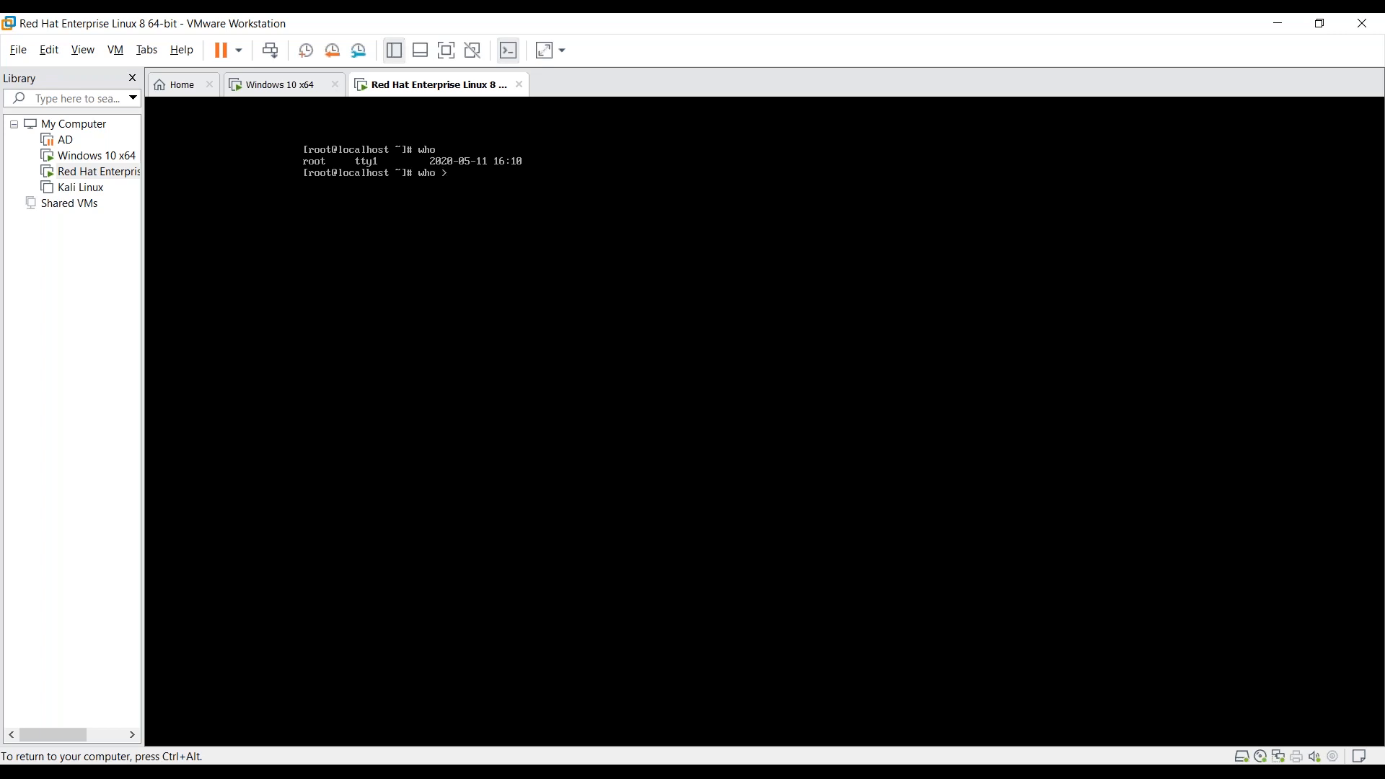
type("lsfiles")
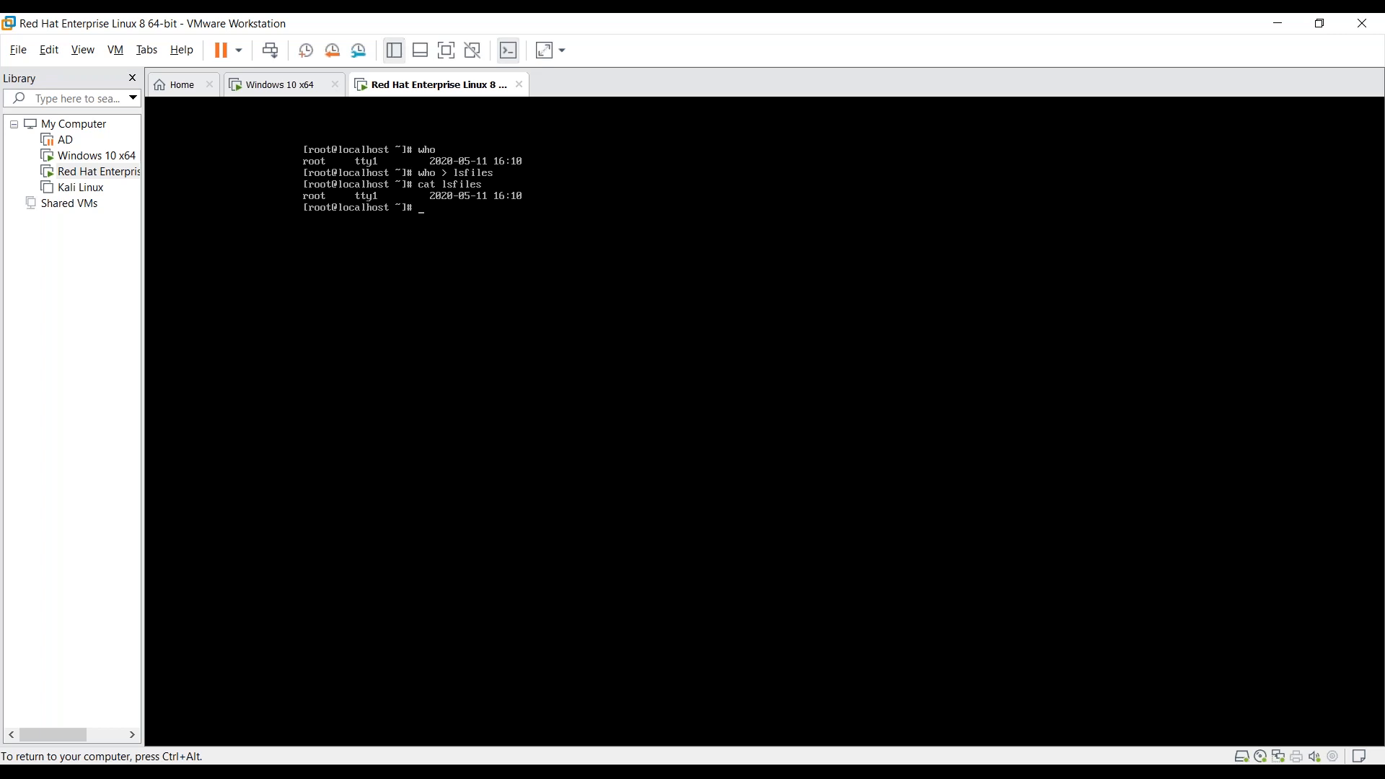
Append the /etc listing to lsfiles with '>>' and display the file
type("ls /etc")
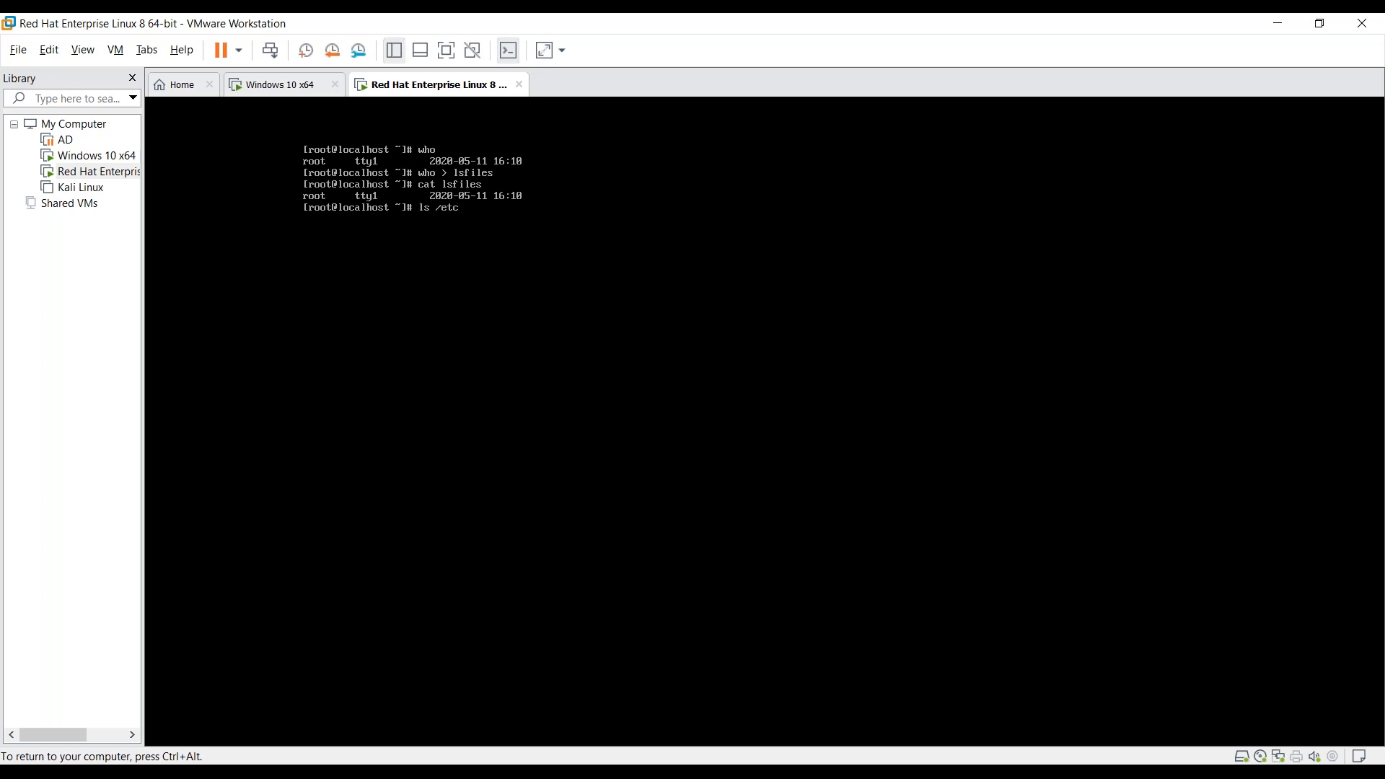
type(">> lsfiles")
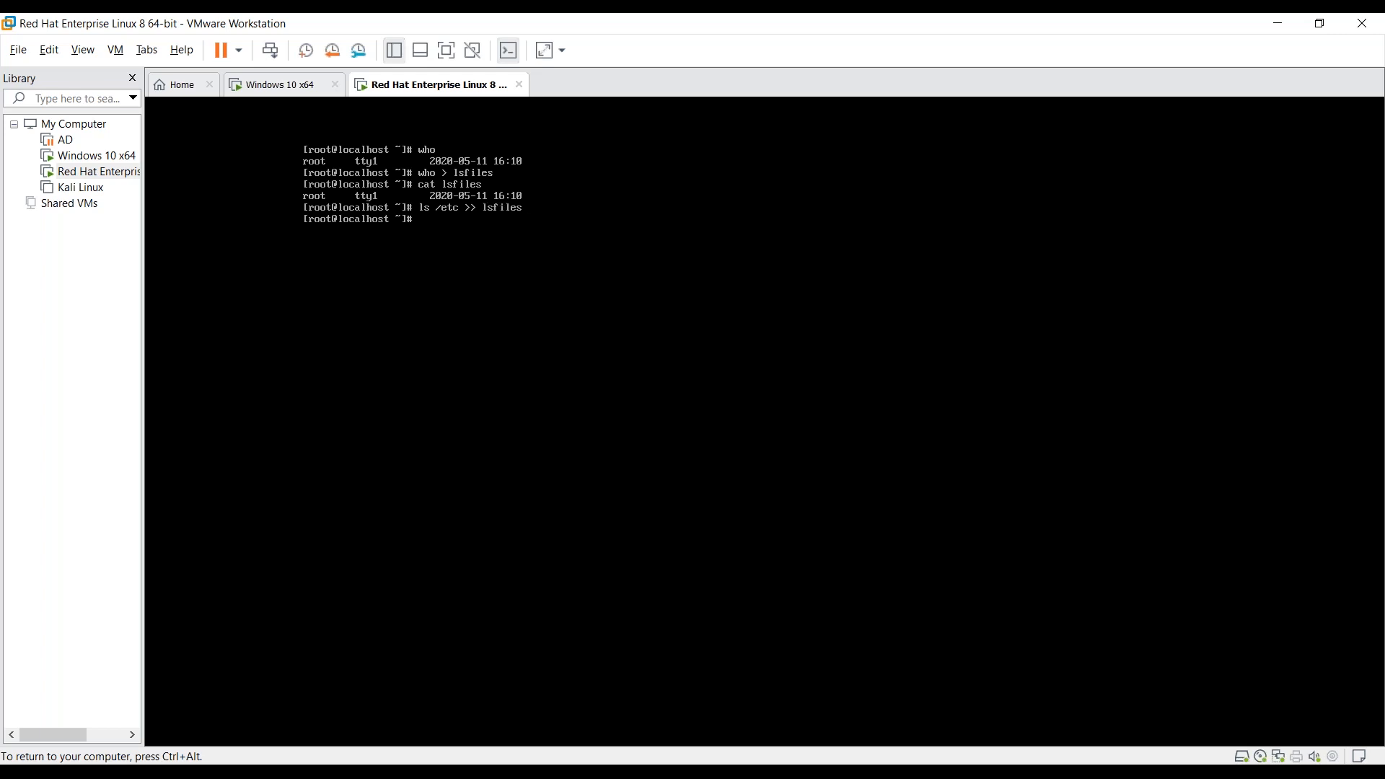
type("cat lsfiles")
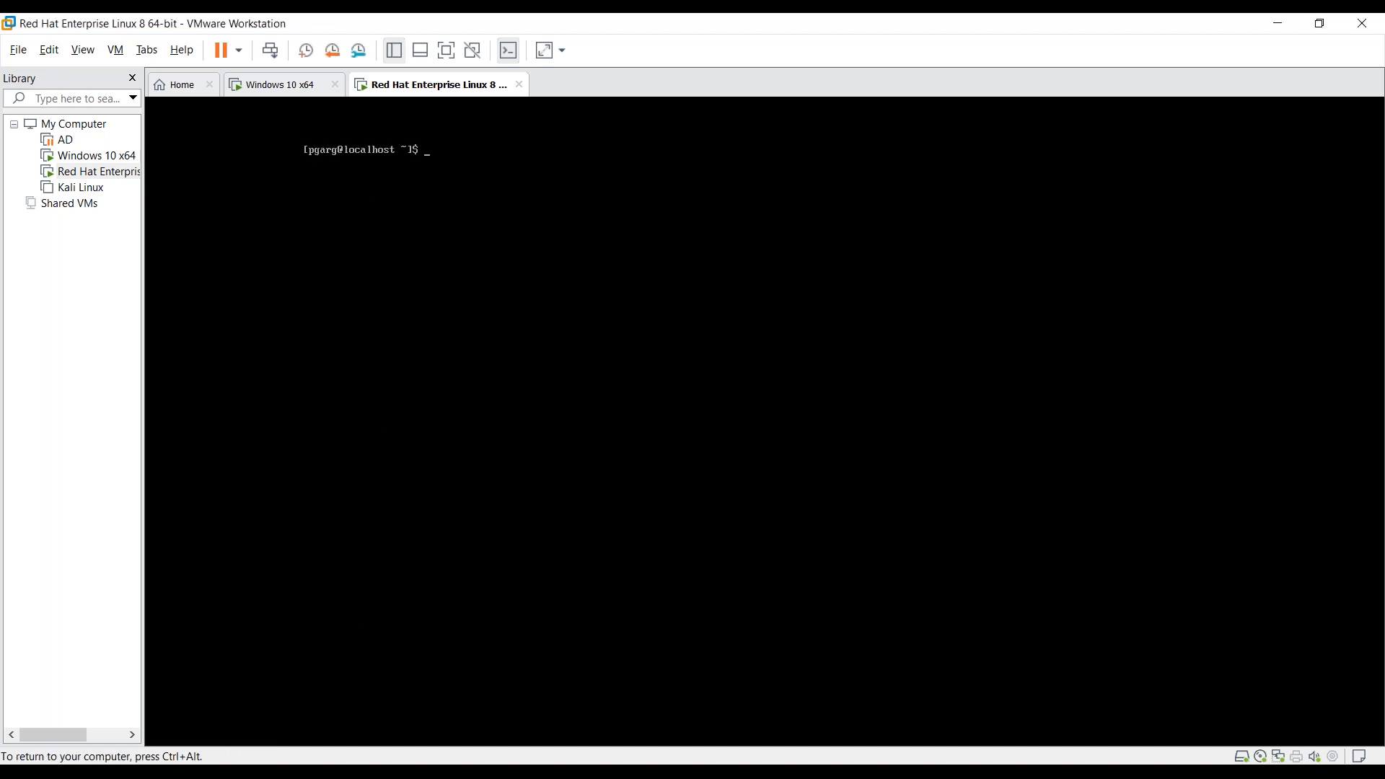
Search /etc recursively for pgarg with 'grep -R pgarg /etc'
type("grep -")
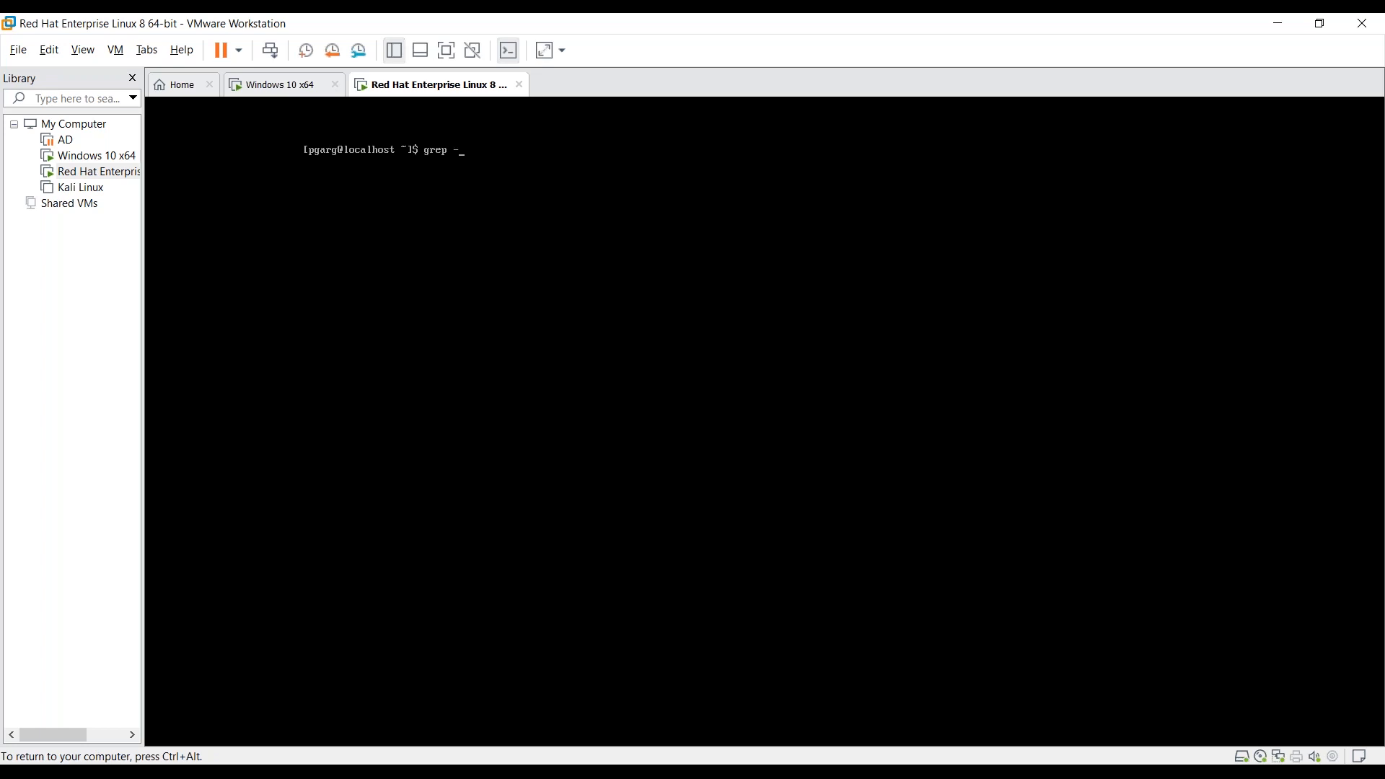
type("R")
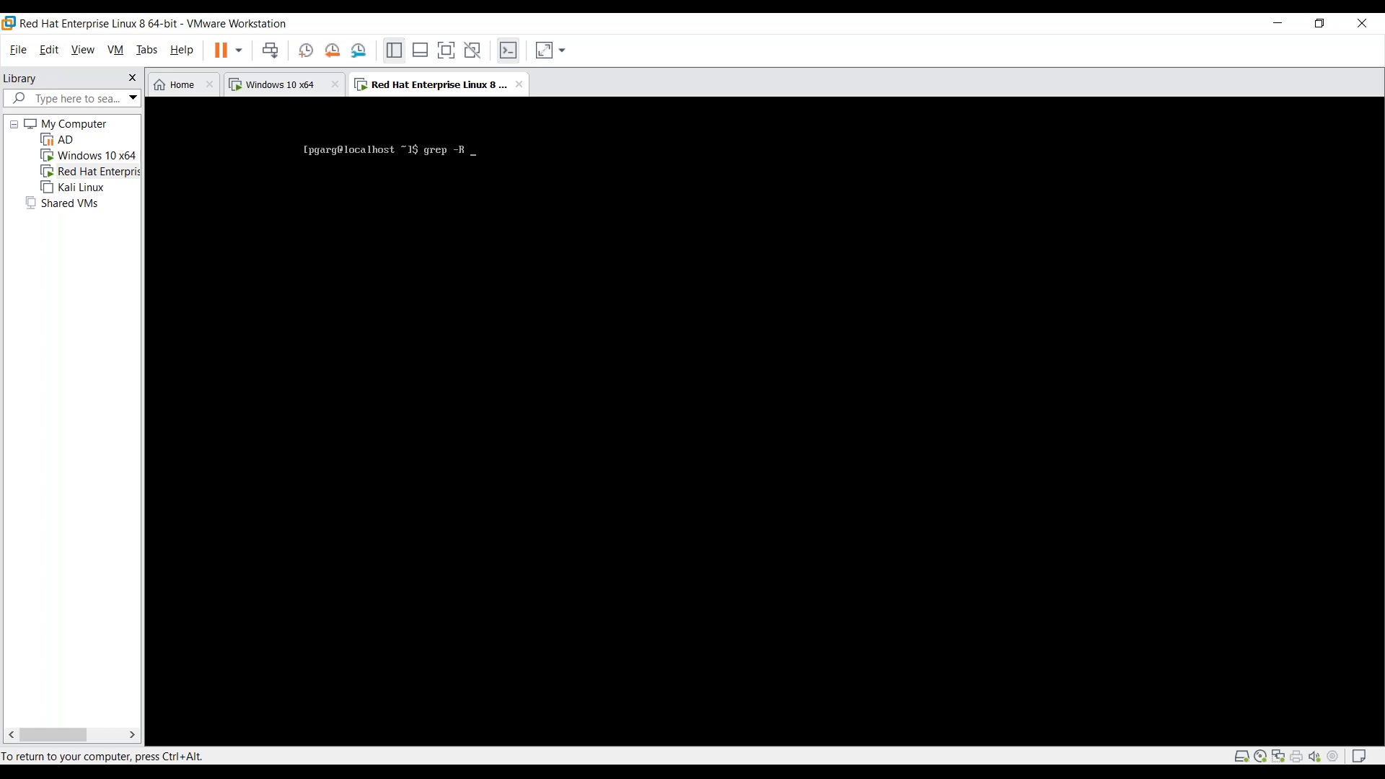
type("pgarg")
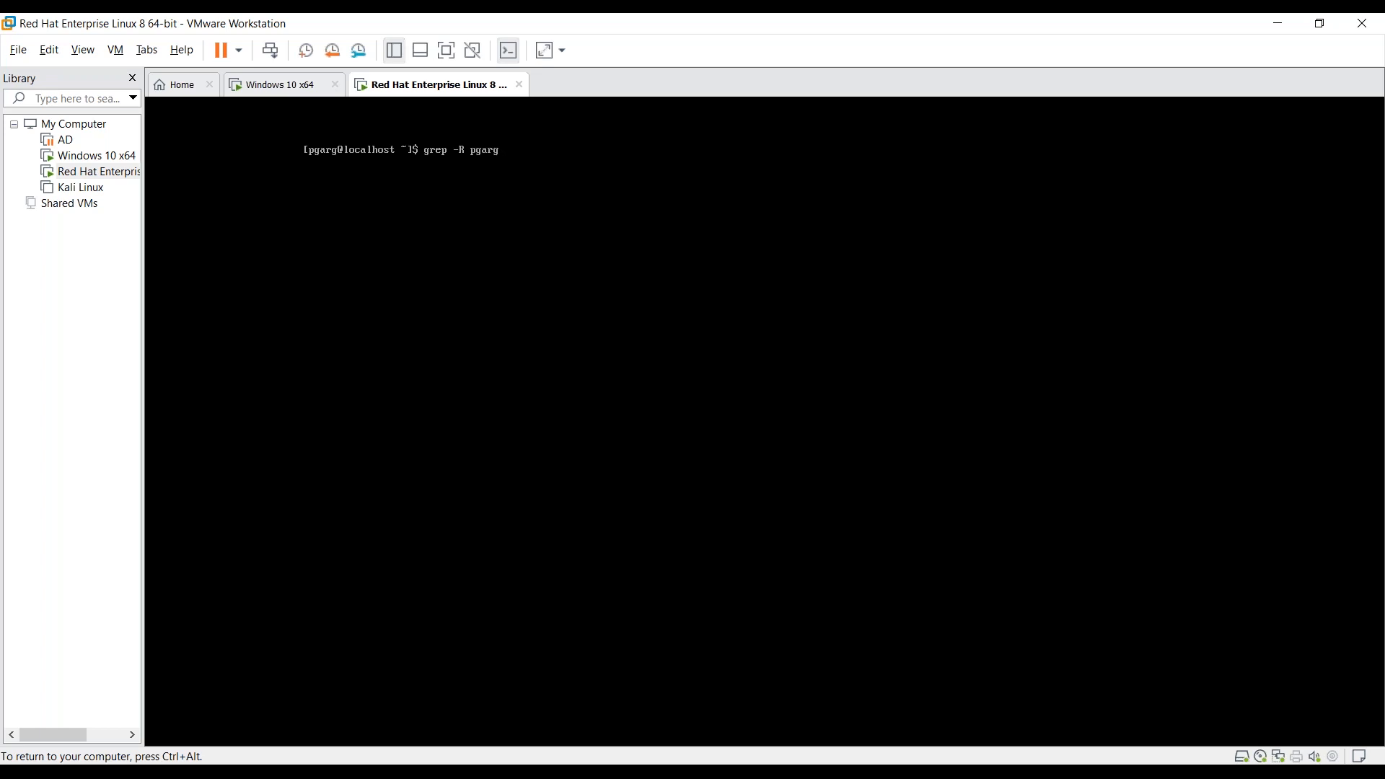
type("/etc")
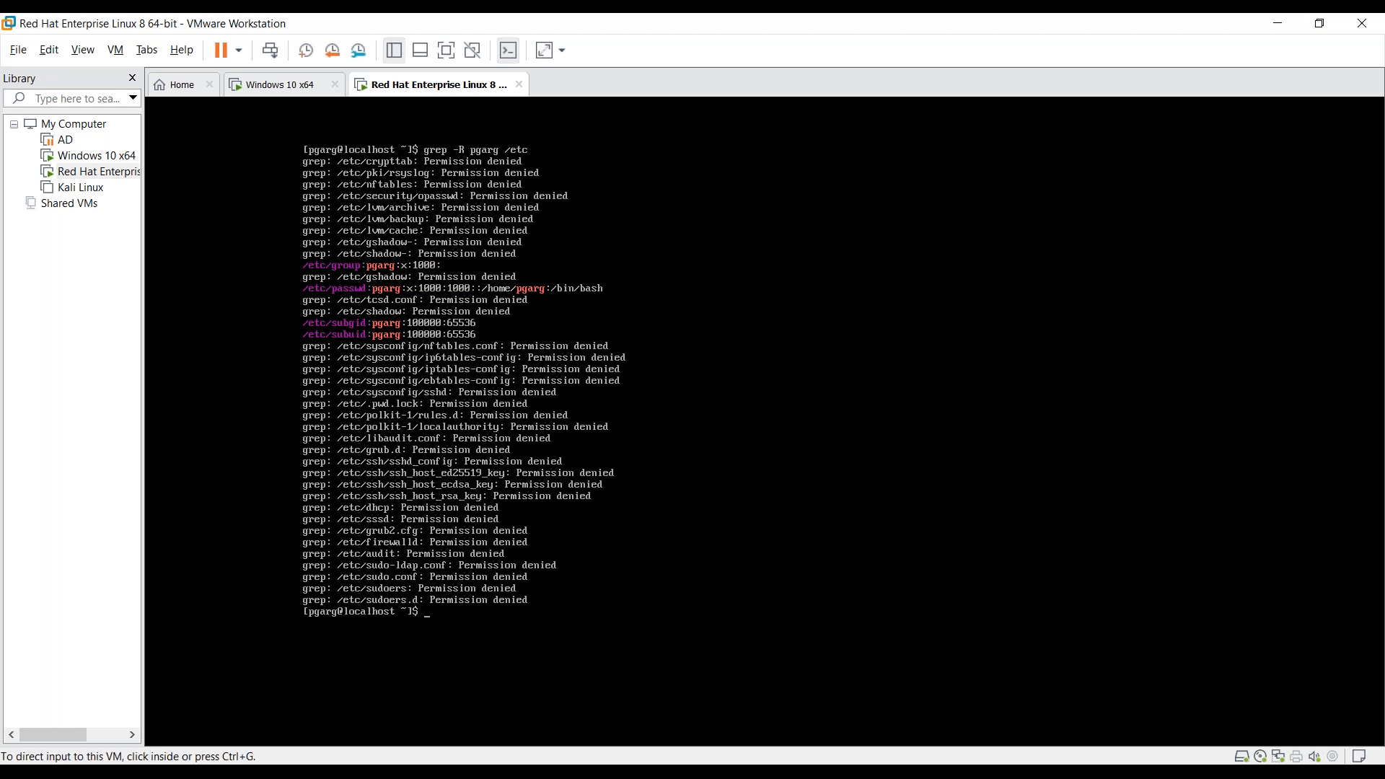
Rerun the grep for pgarg with errors redirected via '2>/etc/null'
type("grep -R pgarg /etc 2>")
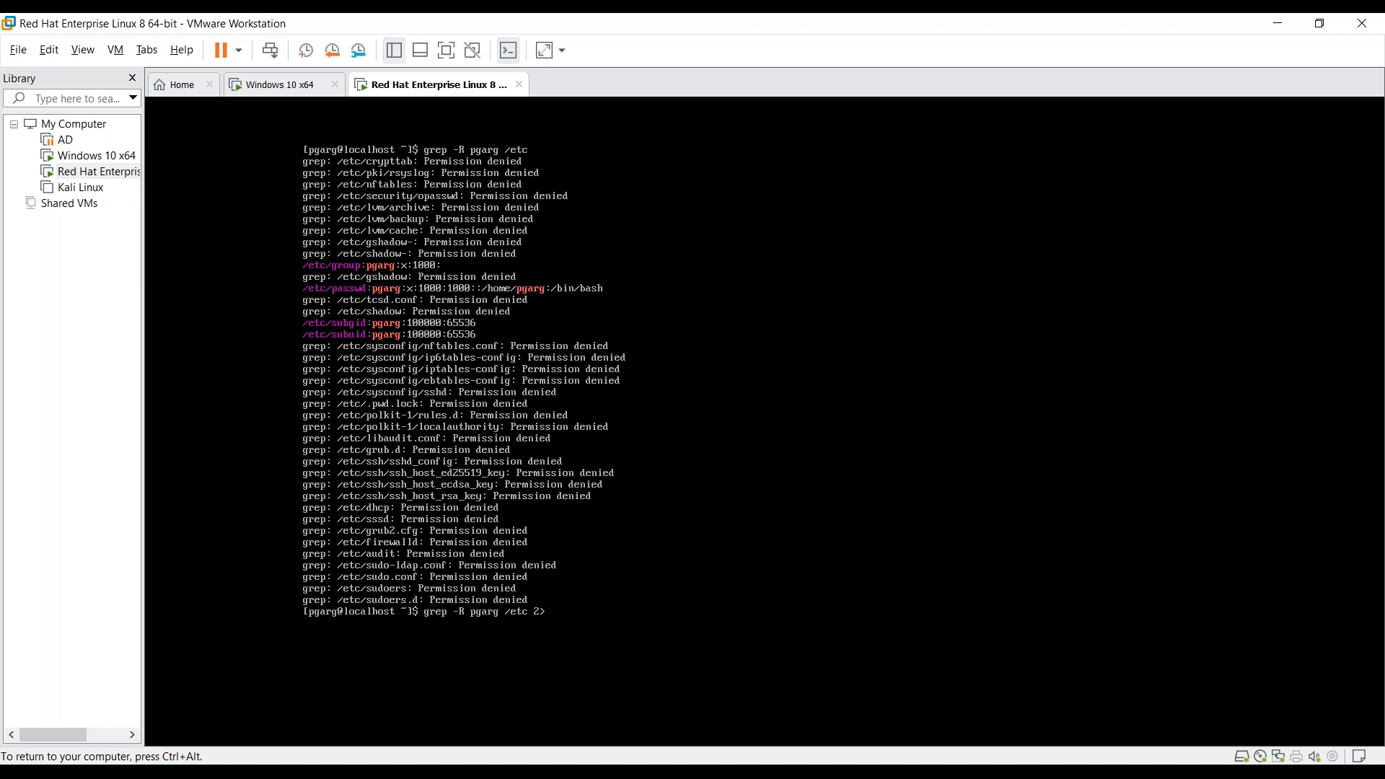
type("/etc/n")
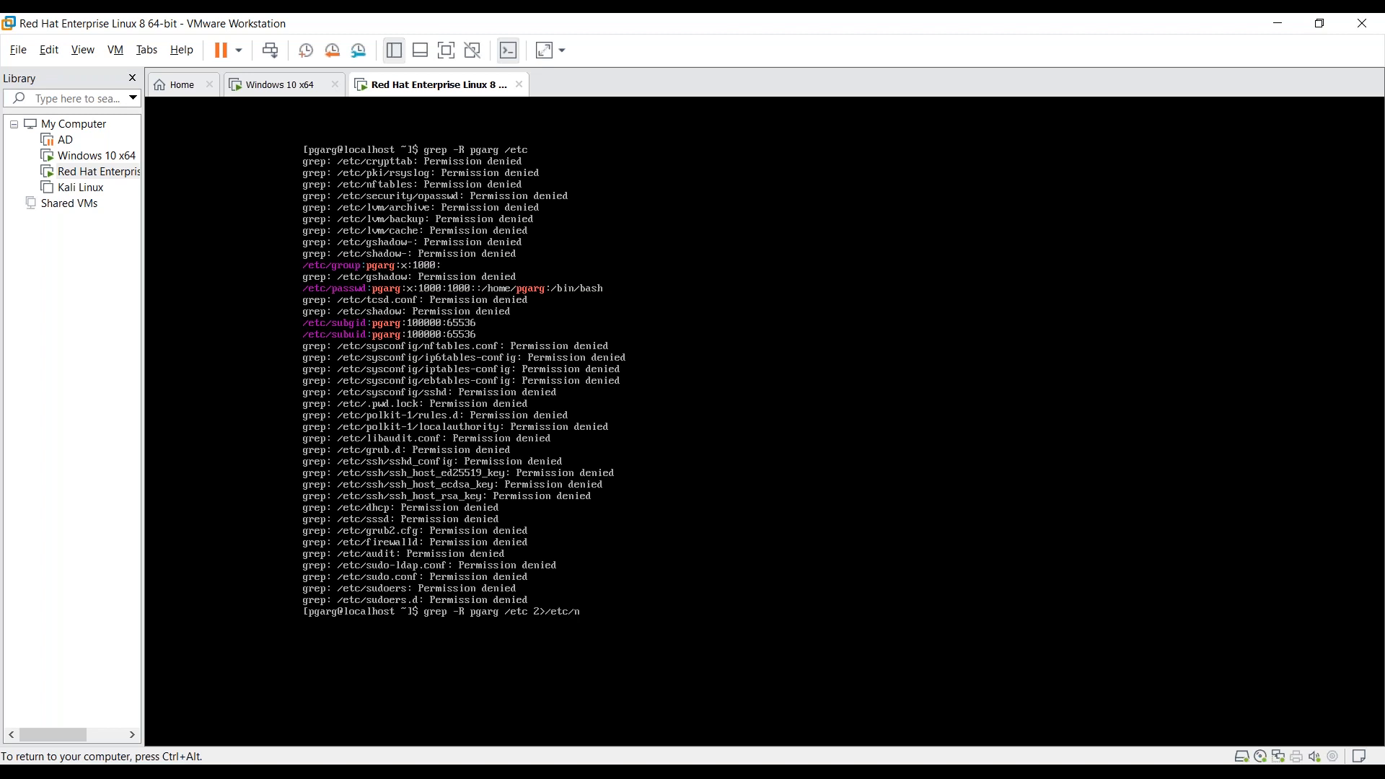
type("ull")
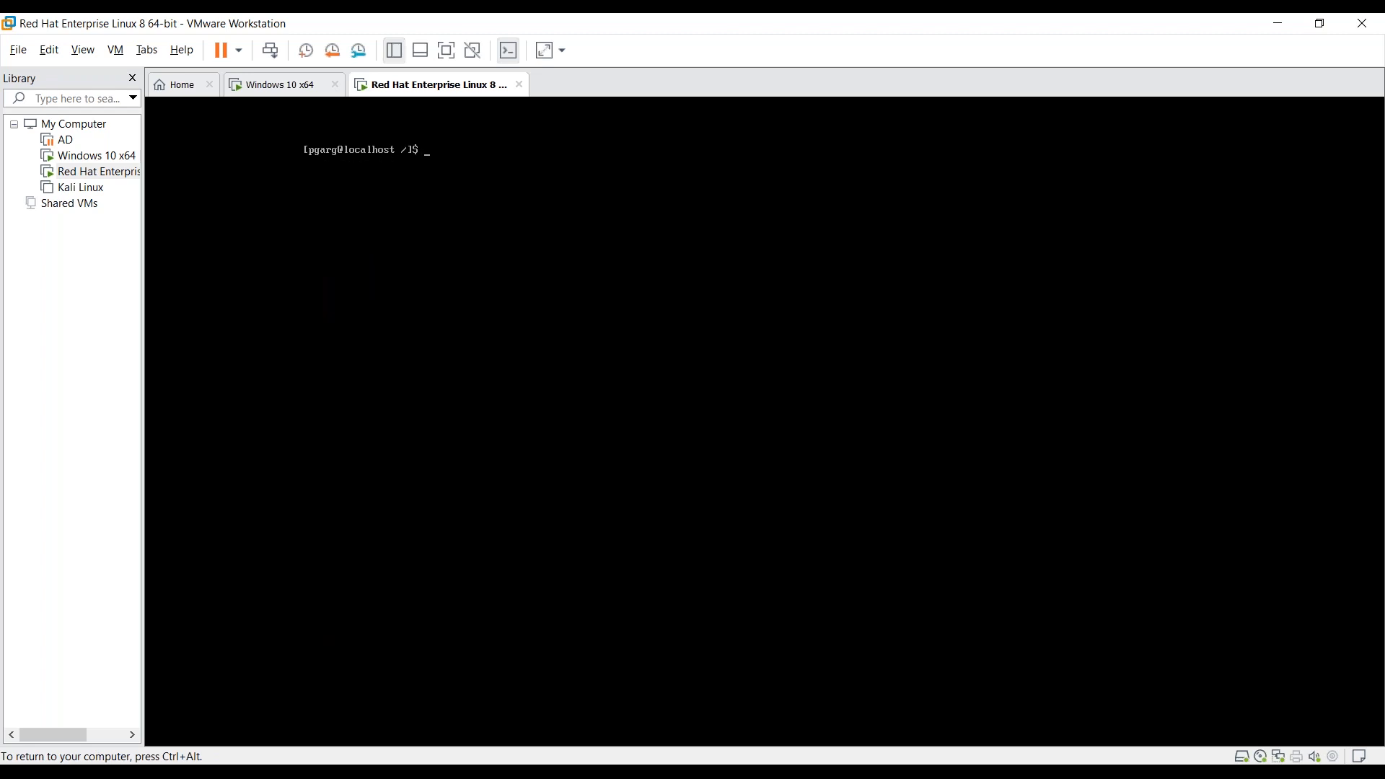
Change into /etc, list its contents, and pipe the listing into wc
type("c")
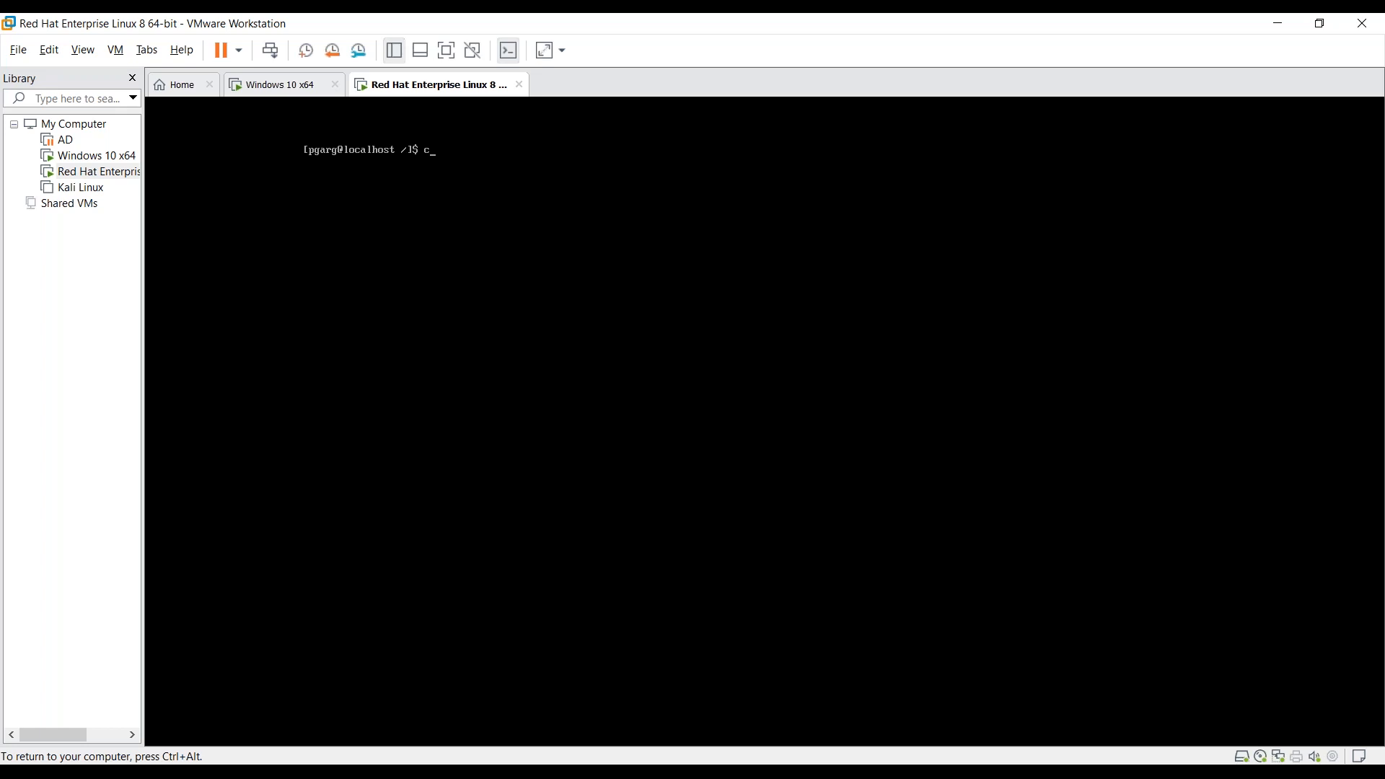
type("d /etc")
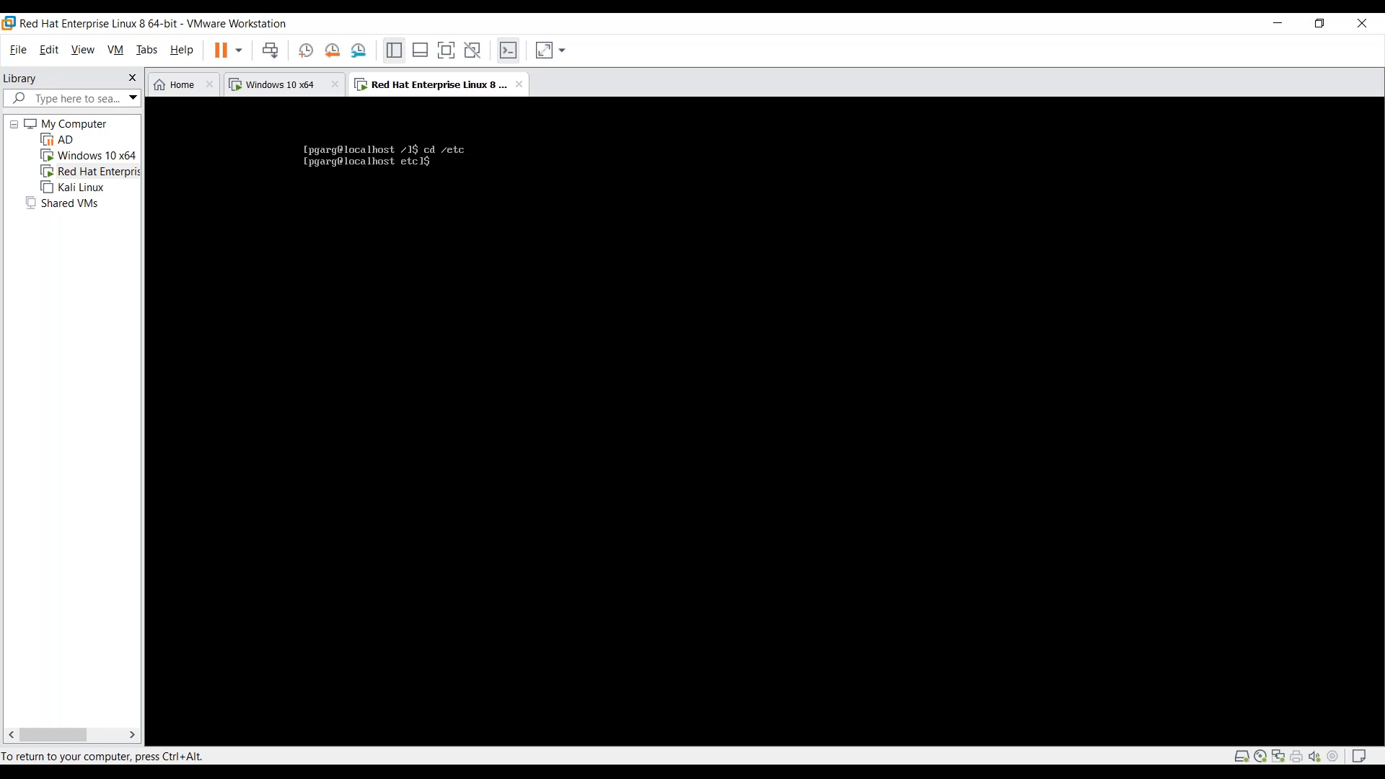
type("ls")
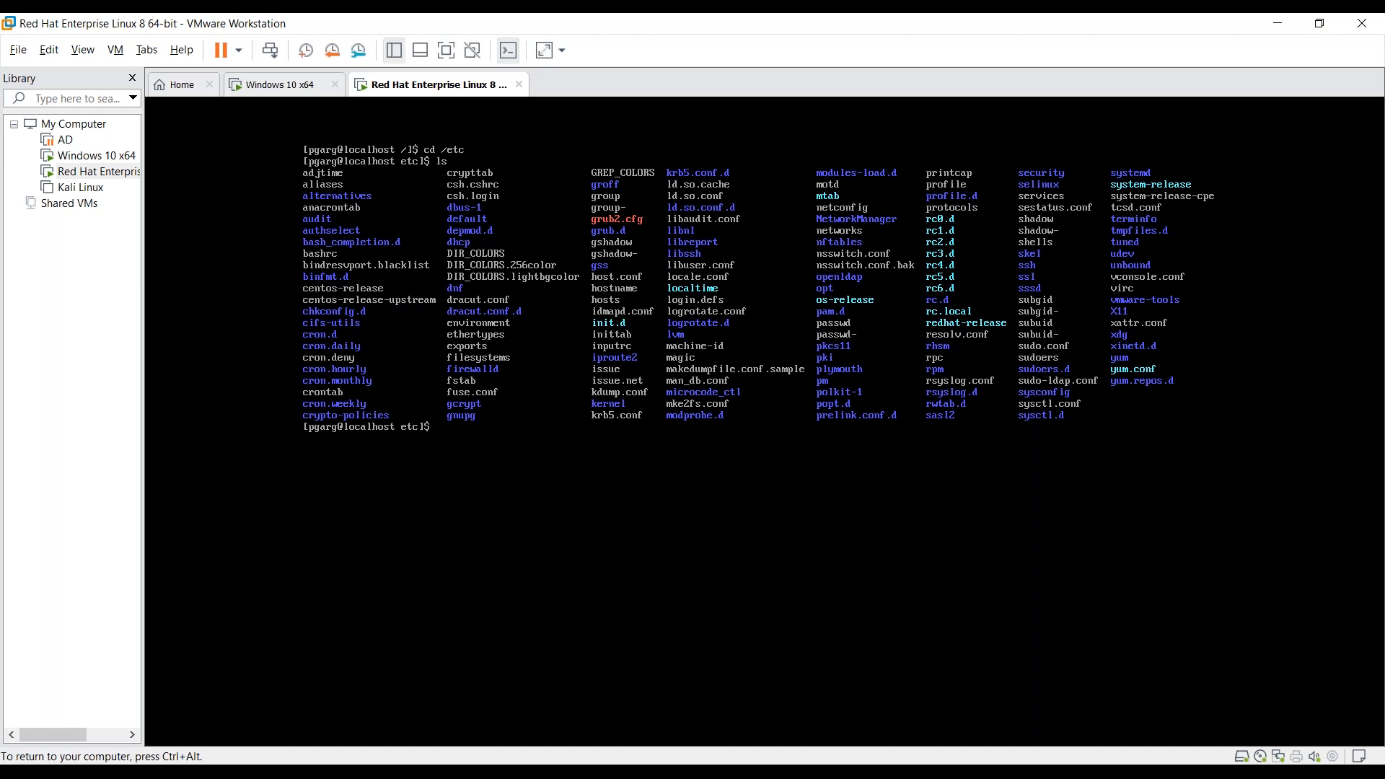
type("ls | wc")
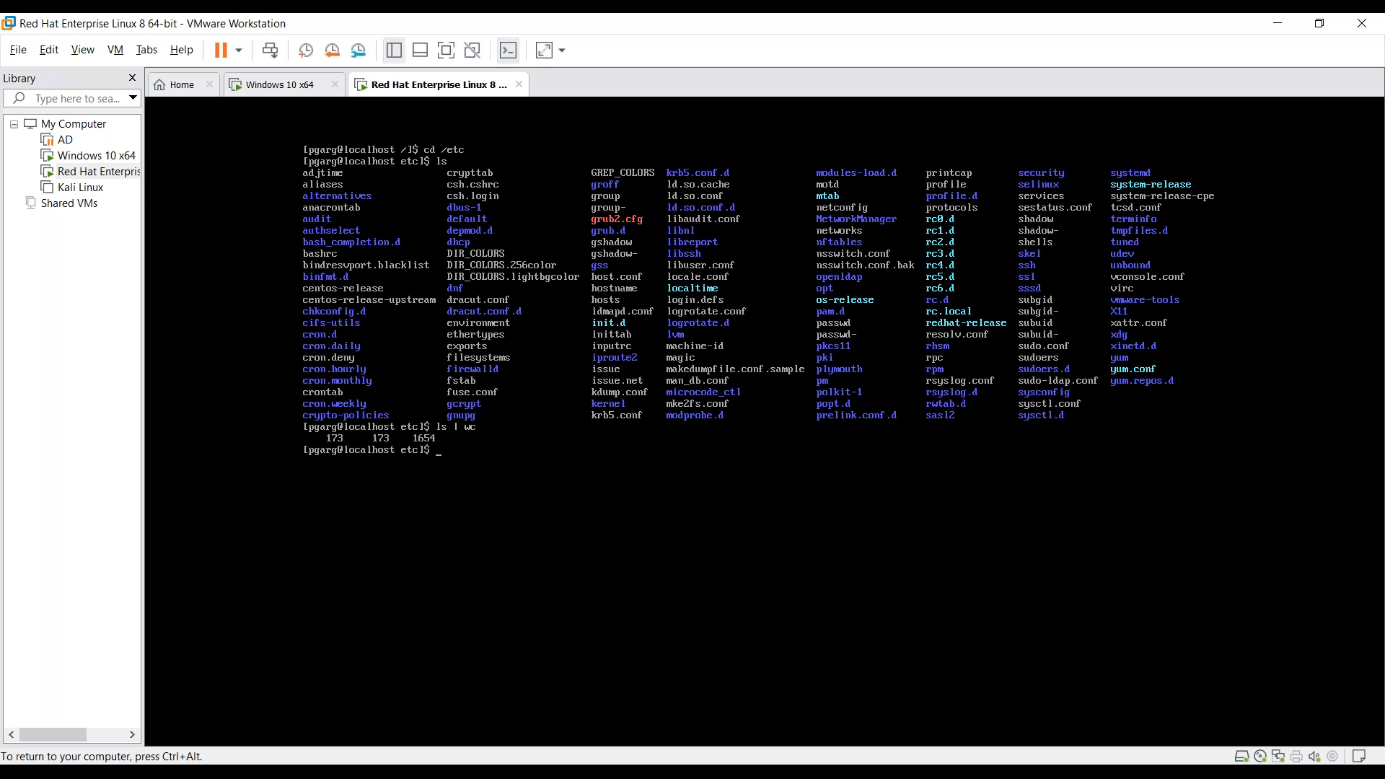
mouse_move(579, 729)
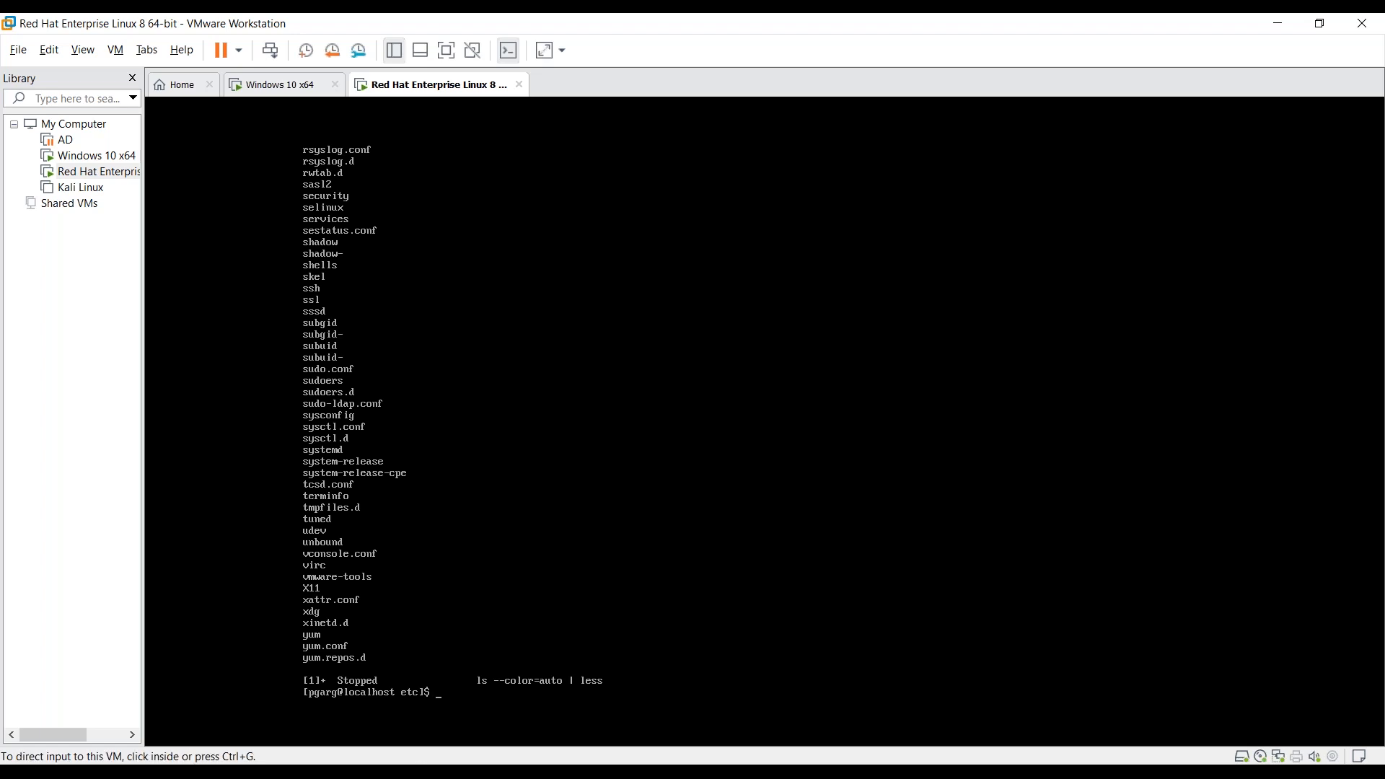
Type the pipeline 'ls -l | host' to filter the long /etc listing
type("ls -l")
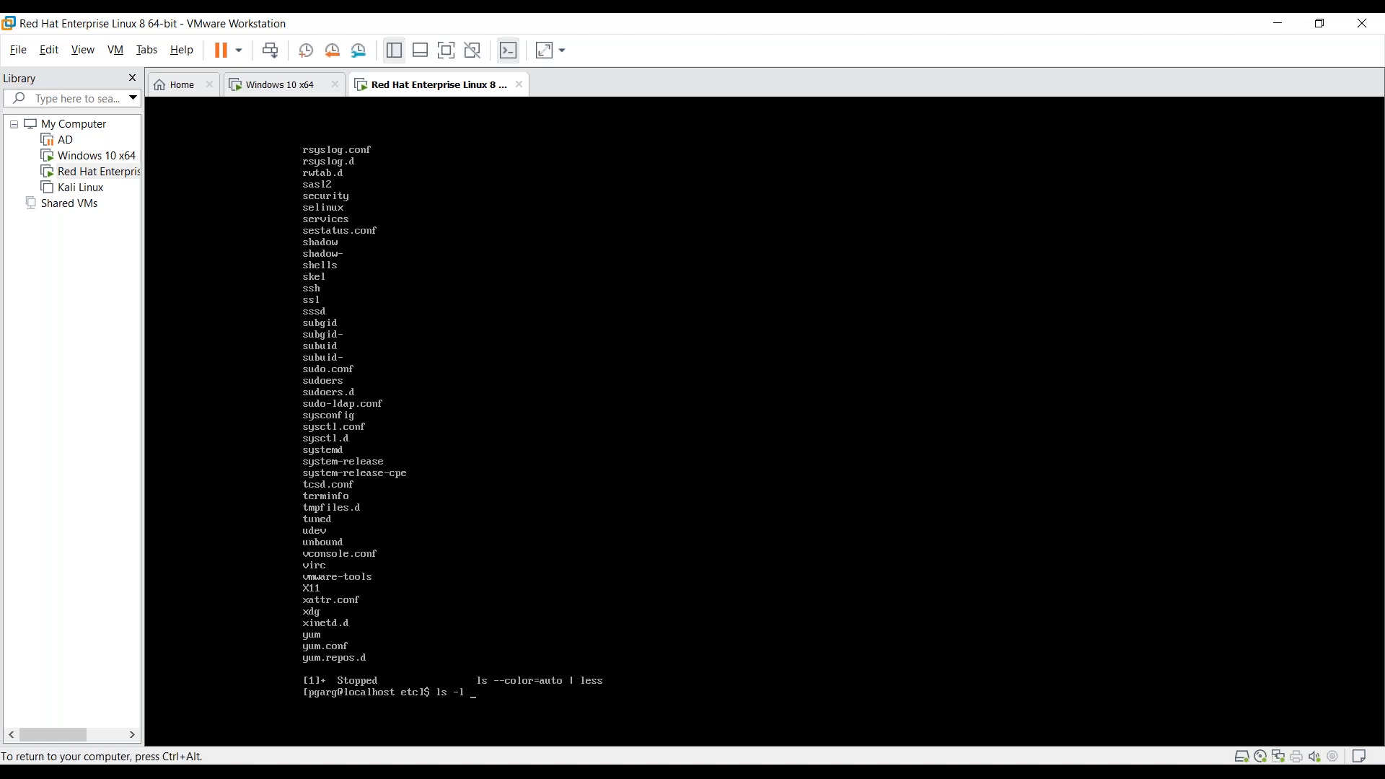
type("|")
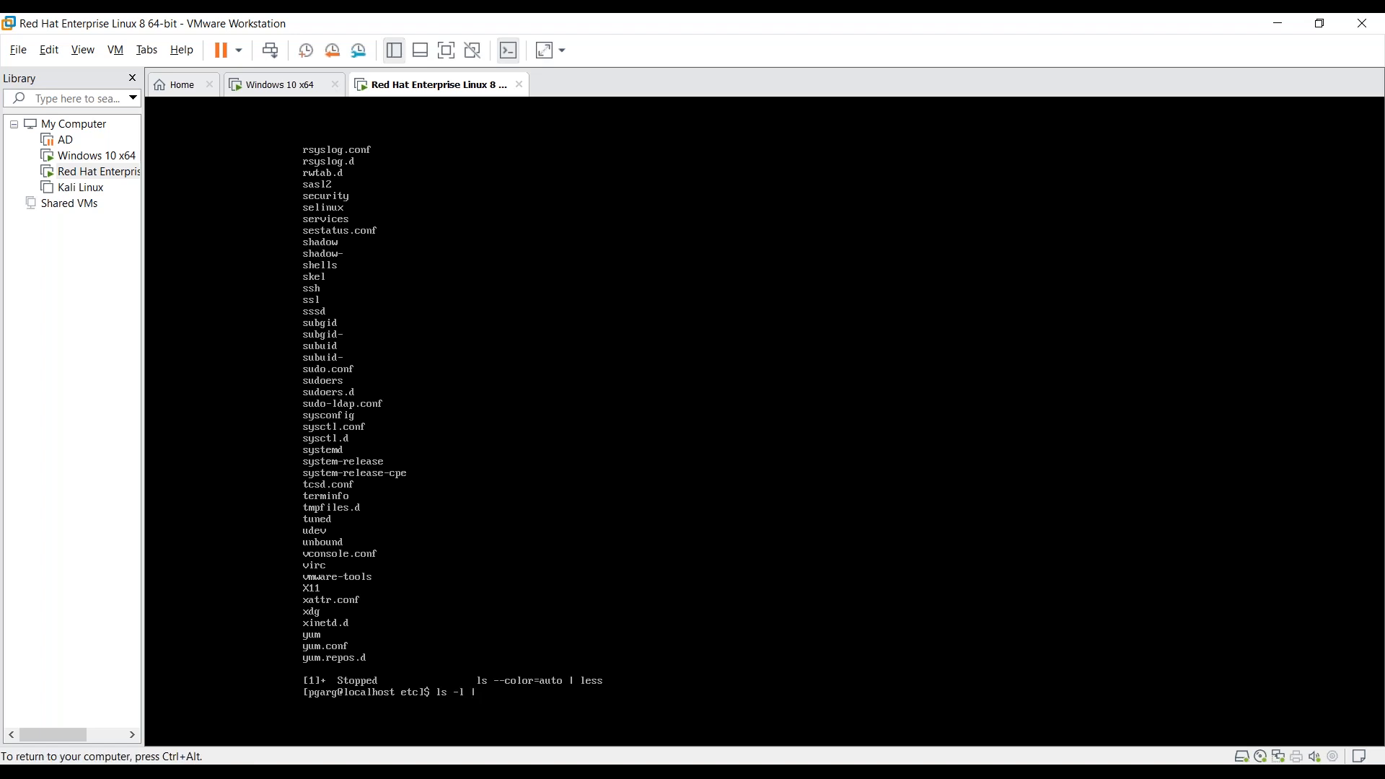
type("host")
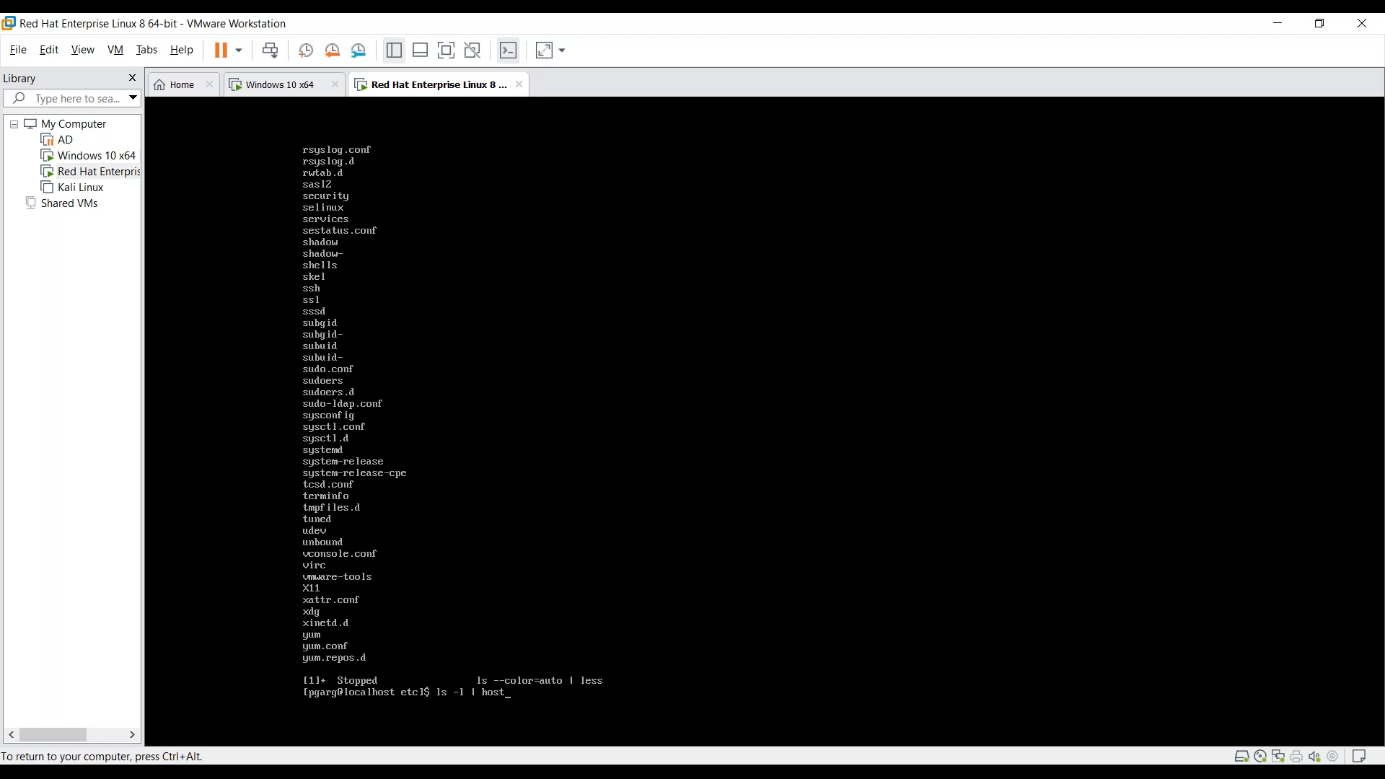